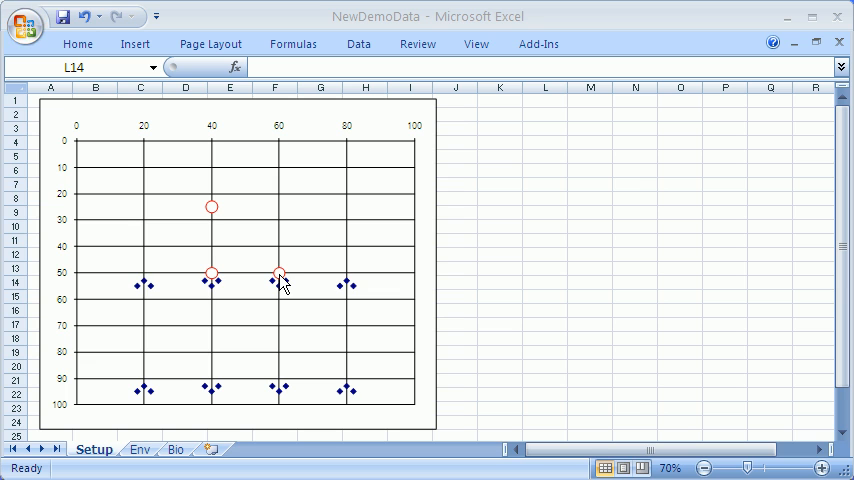
mouse_move(388, 300)
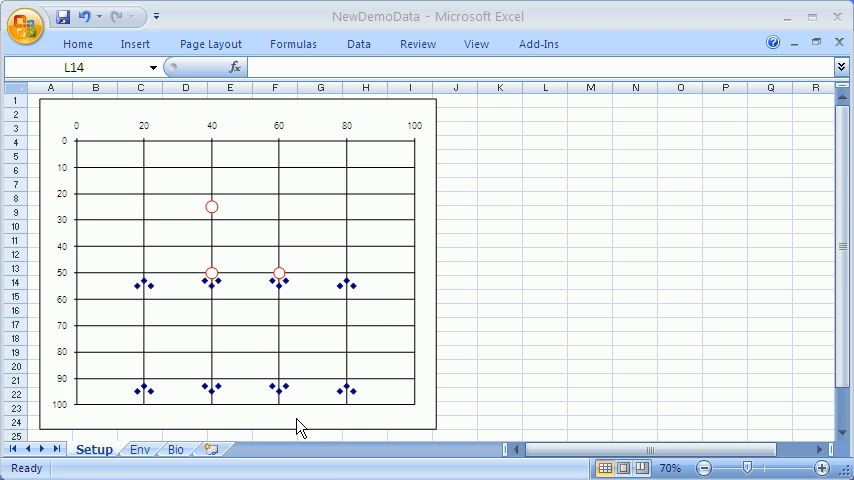
mouse_move(218, 304)
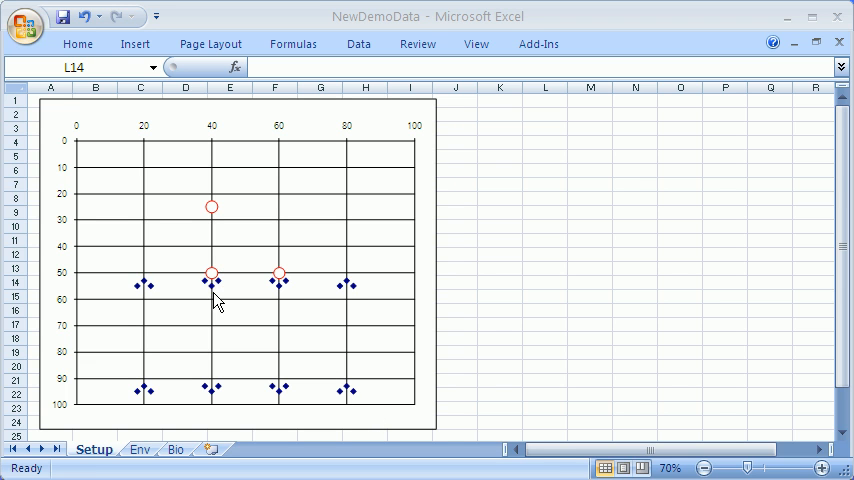
mouse_move(288, 288)
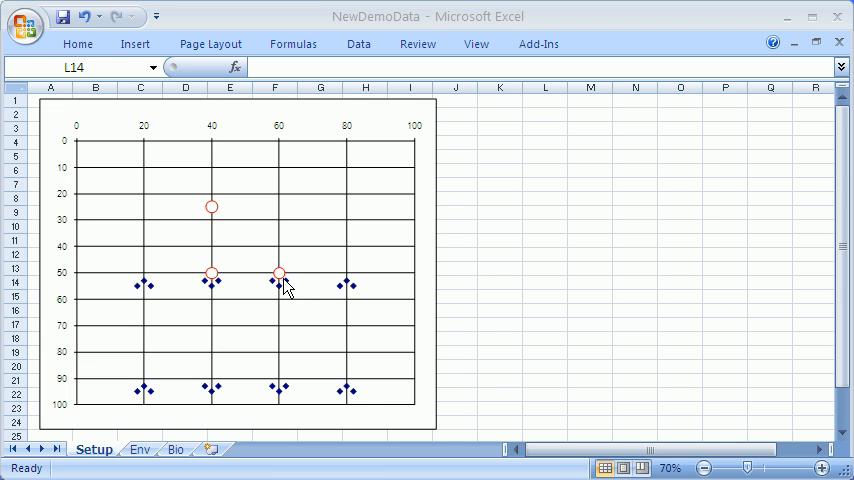
mouse_move(264, 280)
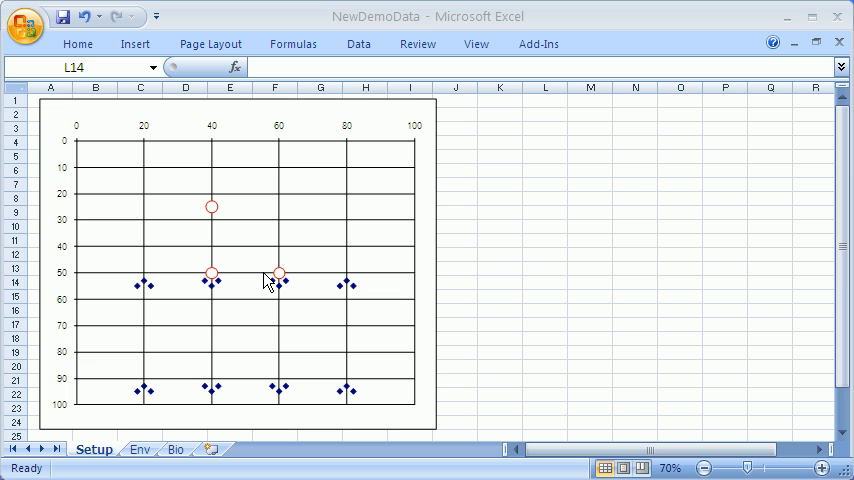
mouse_move(204, 312)
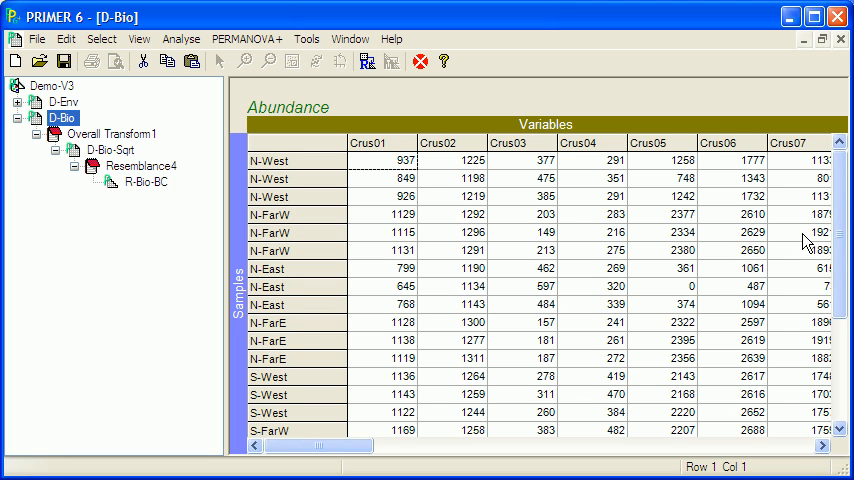
mouse_move(740, 448)
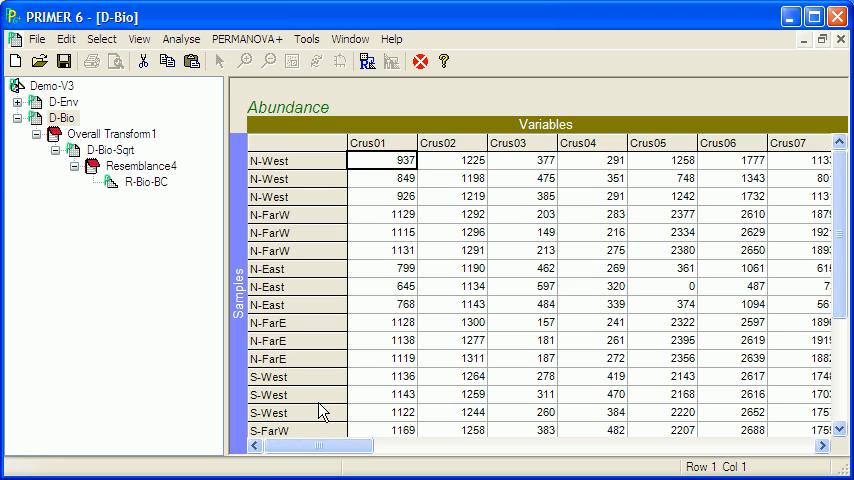
Select the D-Bio worksheet in the workspace tree.
left_click(112, 148)
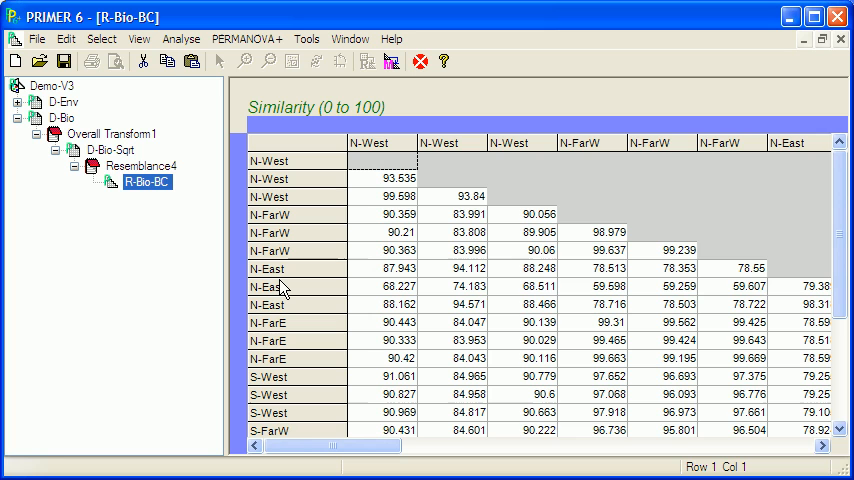
mouse_move(280, 280)
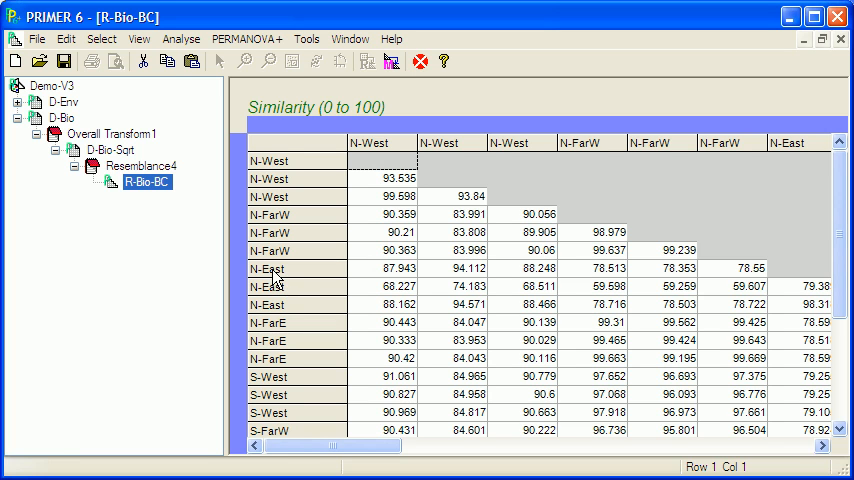
mouse_move(272, 276)
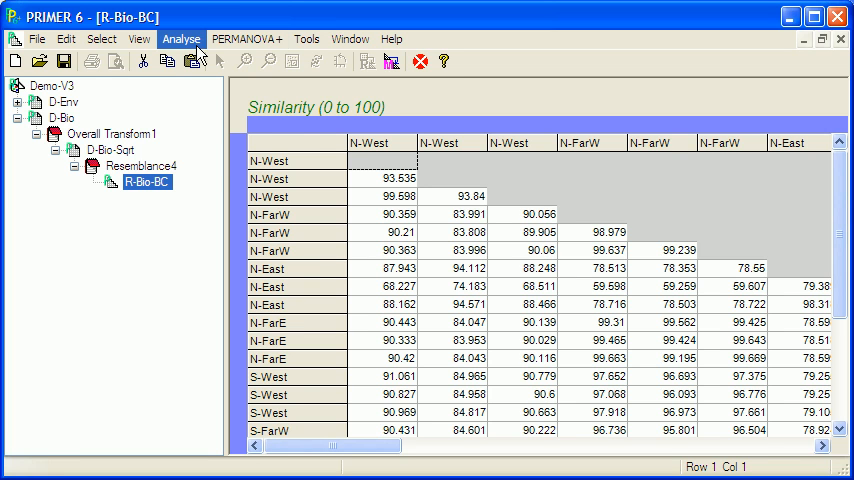
Run an MDS on R-Bio-BC with 25 restarts, producing a 2D configuration plot by Zone.
left_click(180, 40)
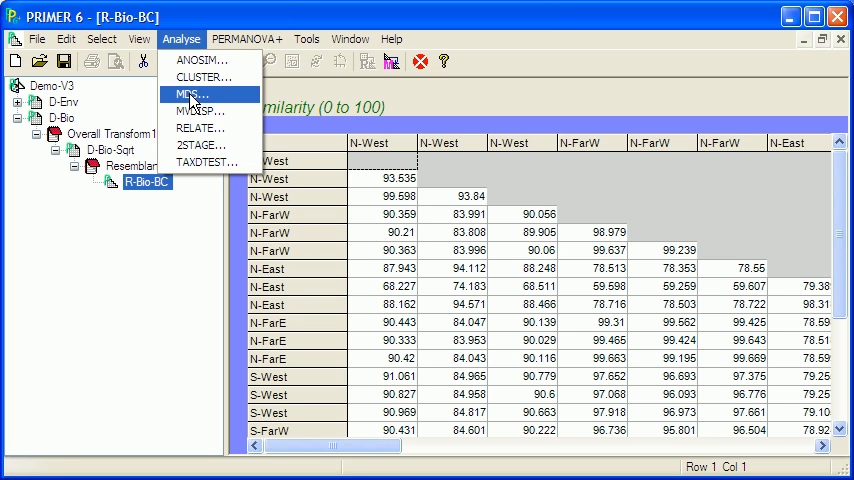
left_click(192, 94)
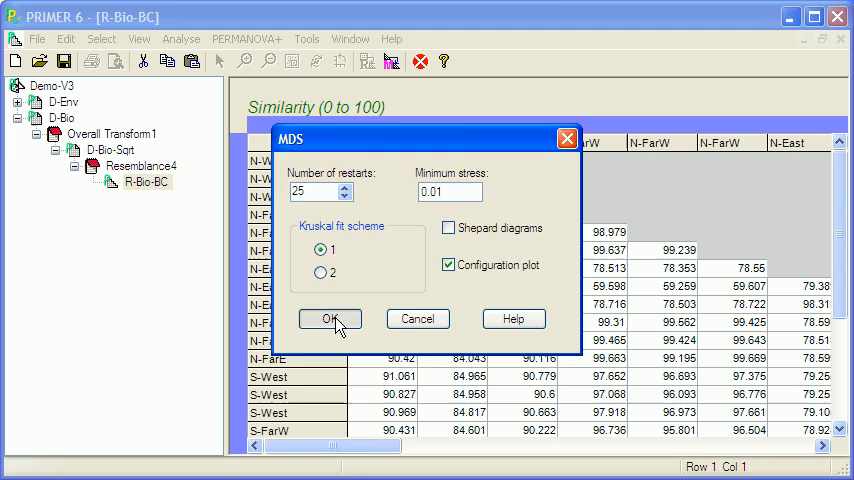
left_click(330, 320)
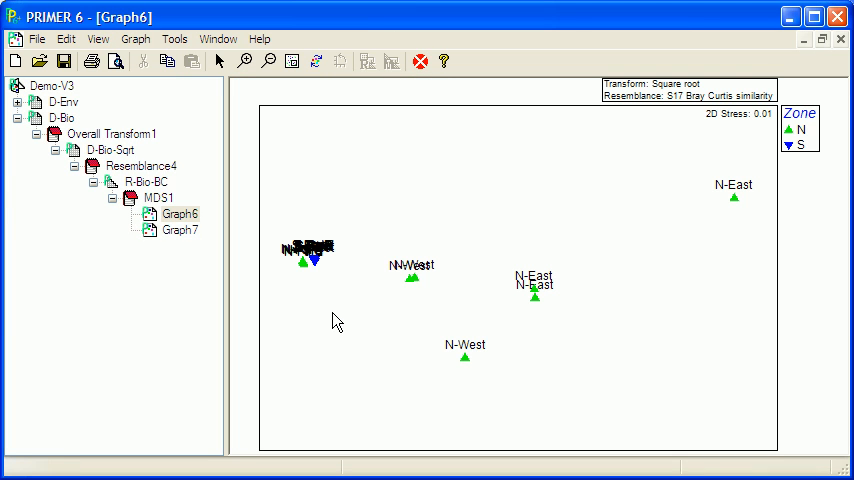
Set the MDS plot symbols to be by factor ZoneLoc via Data labels & symbols.
right_click(336, 322)
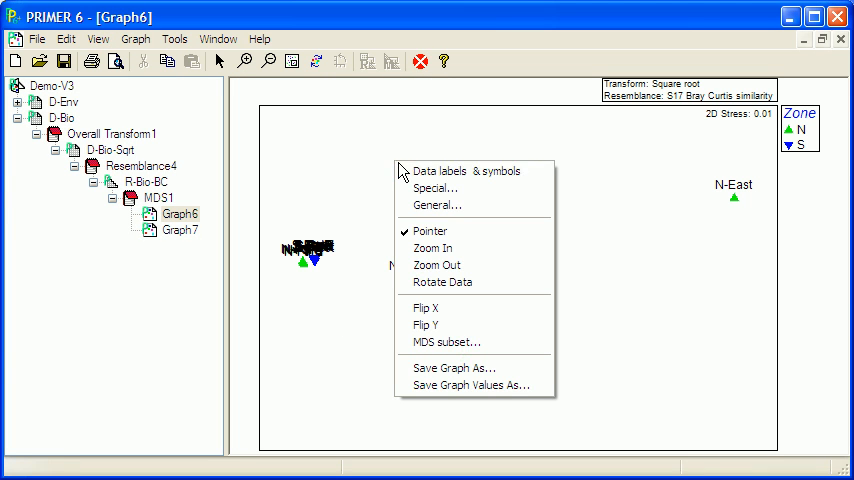
left_click(460, 170)
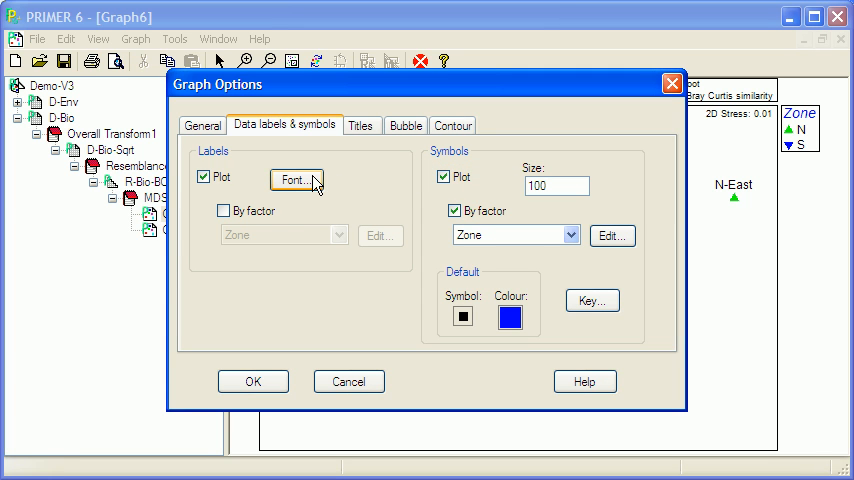
left_click(570, 234)
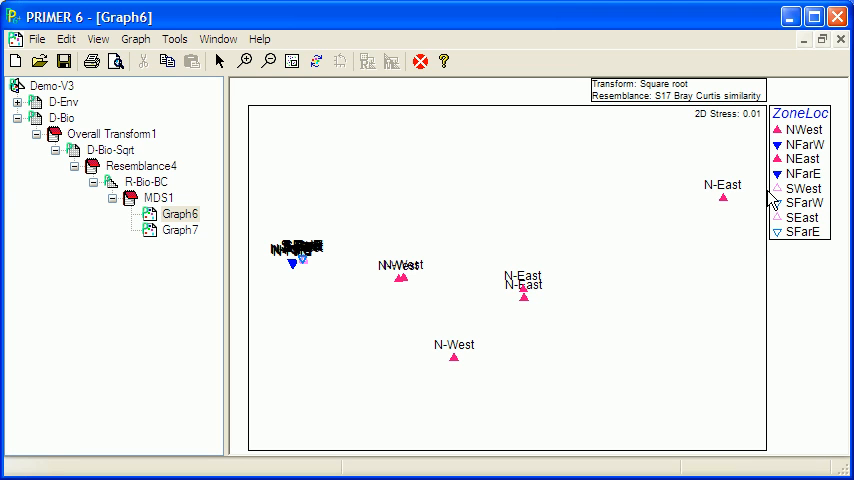
mouse_move(744, 220)
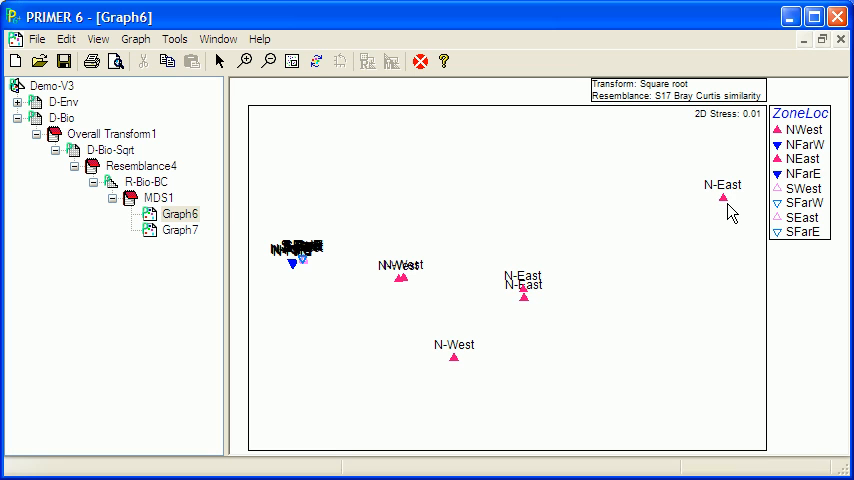
mouse_move(698, 176)
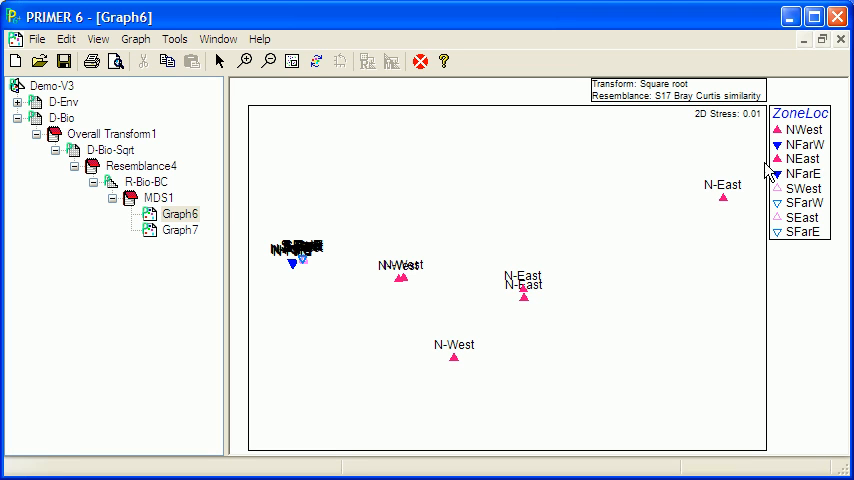
mouse_move(616, 188)
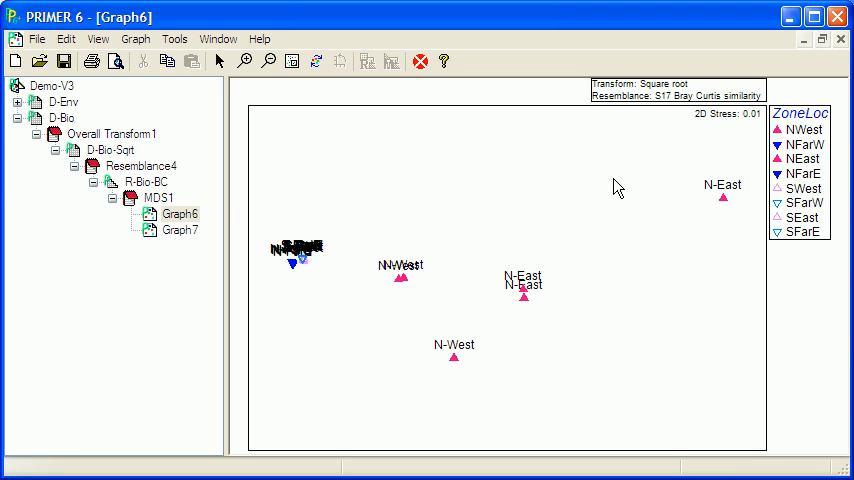
mouse_move(652, 224)
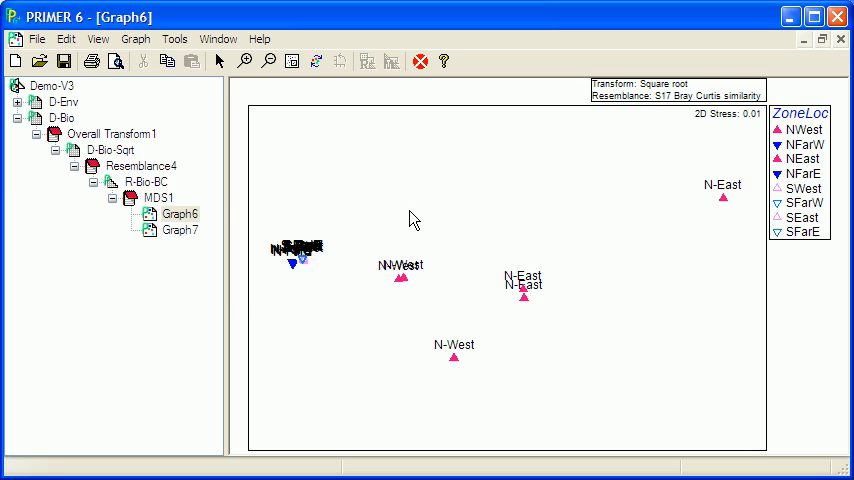
mouse_move(336, 224)
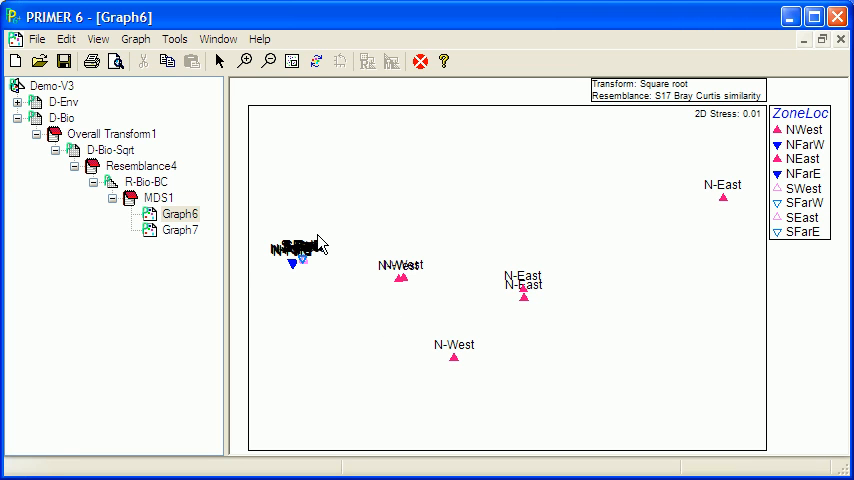
mouse_move(322, 244)
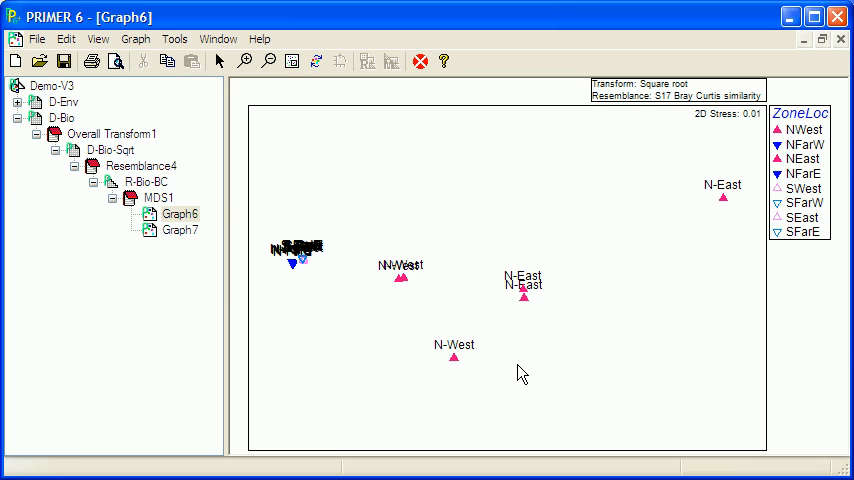
mouse_move(444, 244)
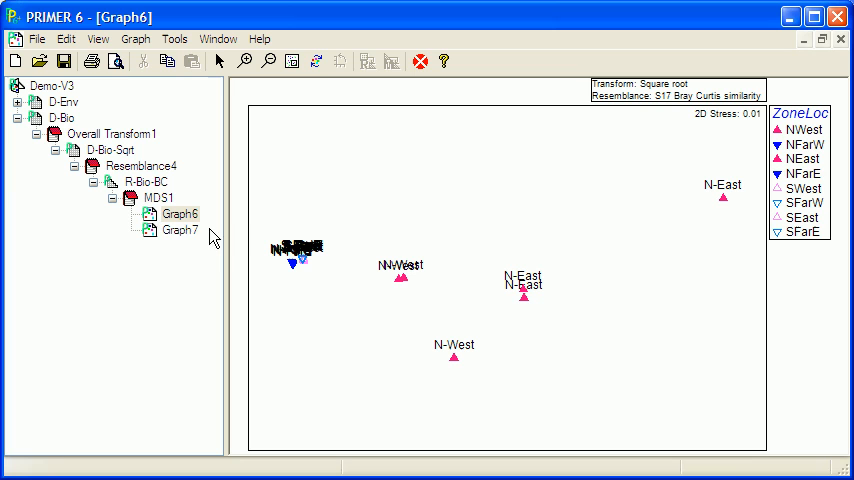
mouse_move(756, 132)
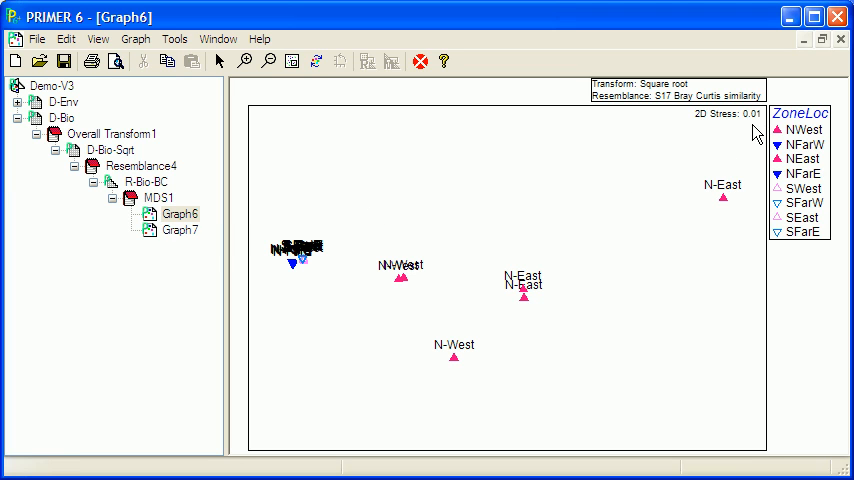
mouse_move(442, 232)
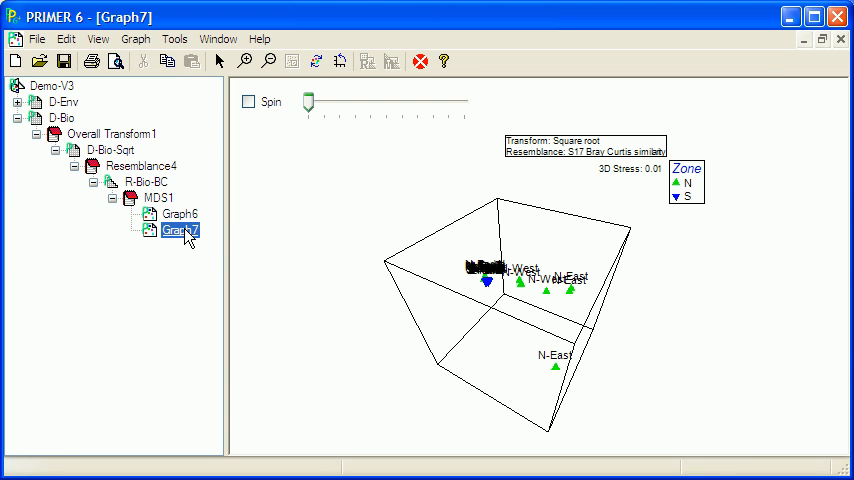
Delete the 3D MDS graph Graph7 from the workspace and confirm.
left_click(236, 332)
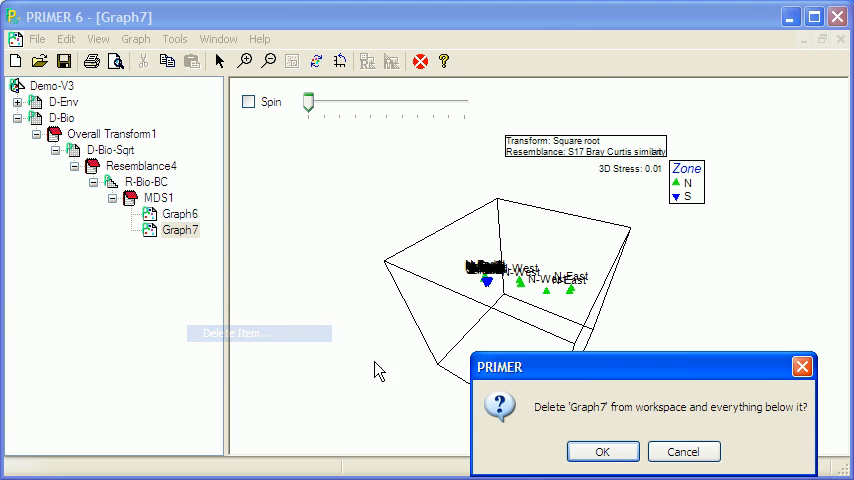
left_click(602, 452)
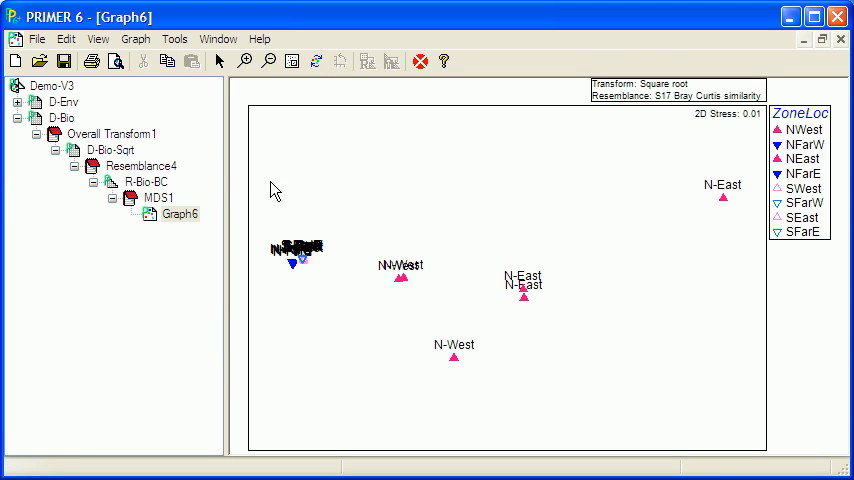
mouse_move(192, 168)
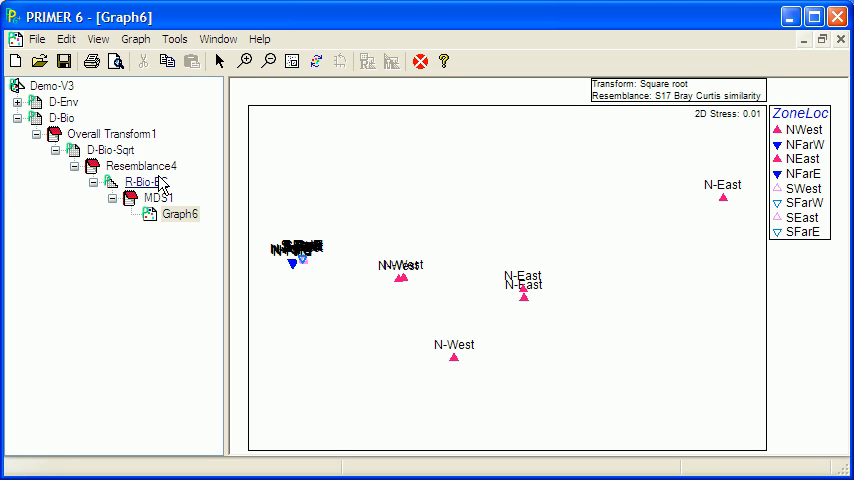
Reopen R-Bio-BC and start a PCO from the PERMANOVA+ menu, offering 23 PCOs.
double_click(146, 180)
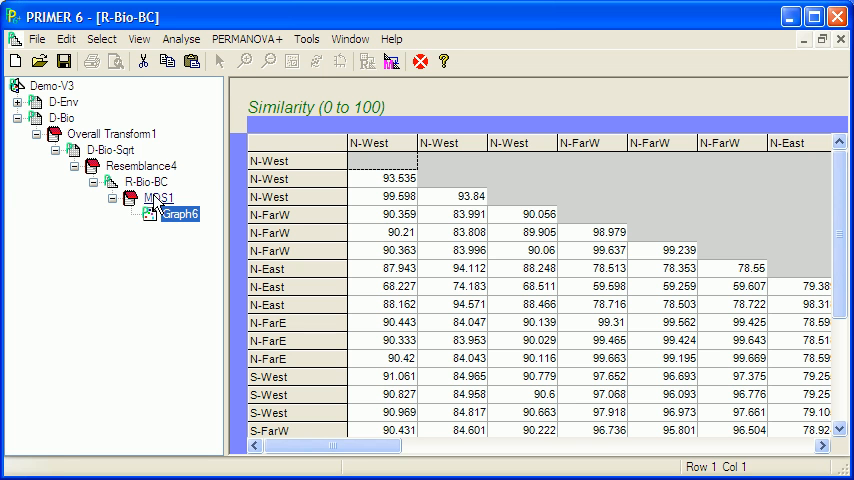
left_click(148, 180)
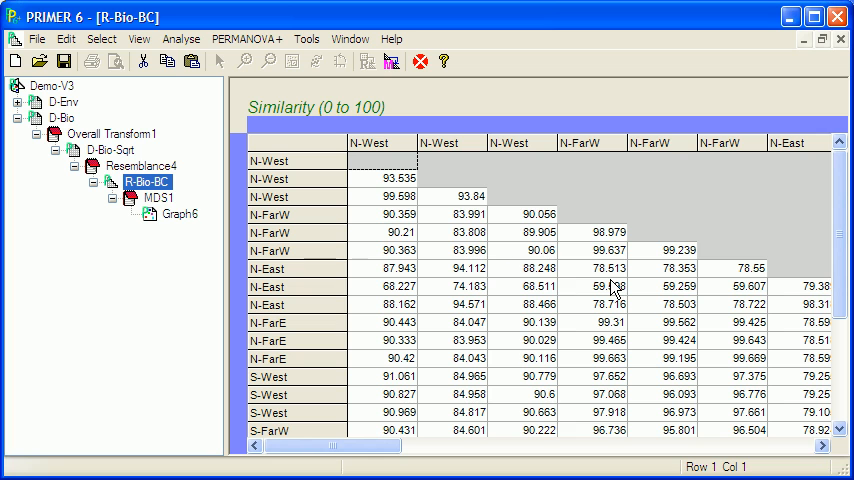
mouse_move(252, 144)
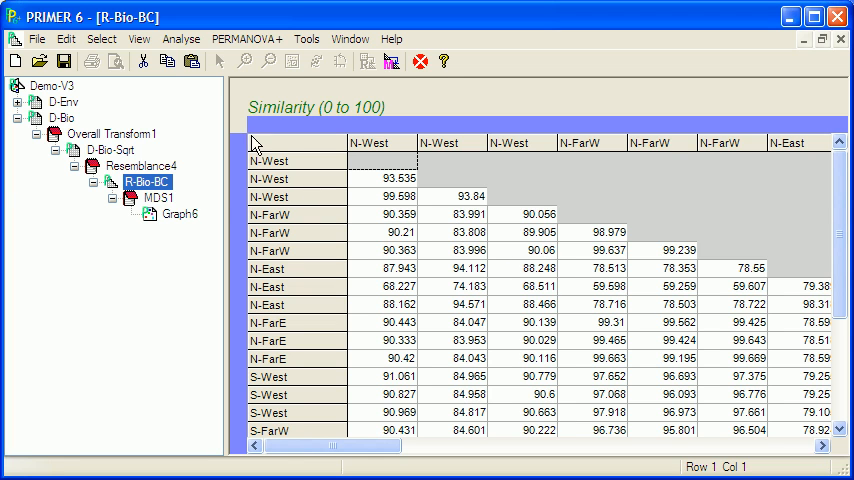
left_click(246, 38)
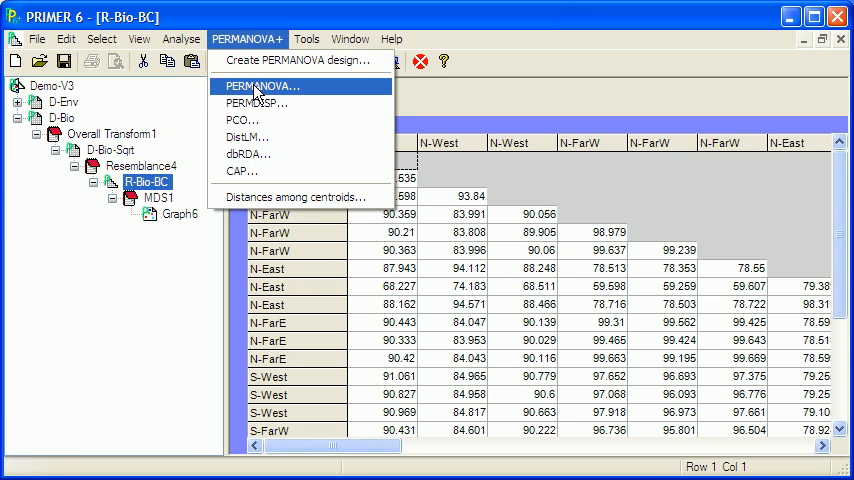
left_click(240, 120)
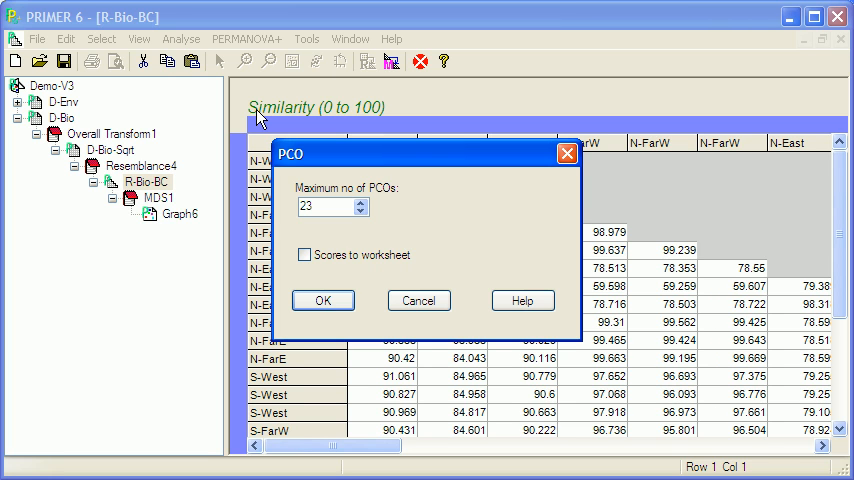
mouse_move(284, 218)
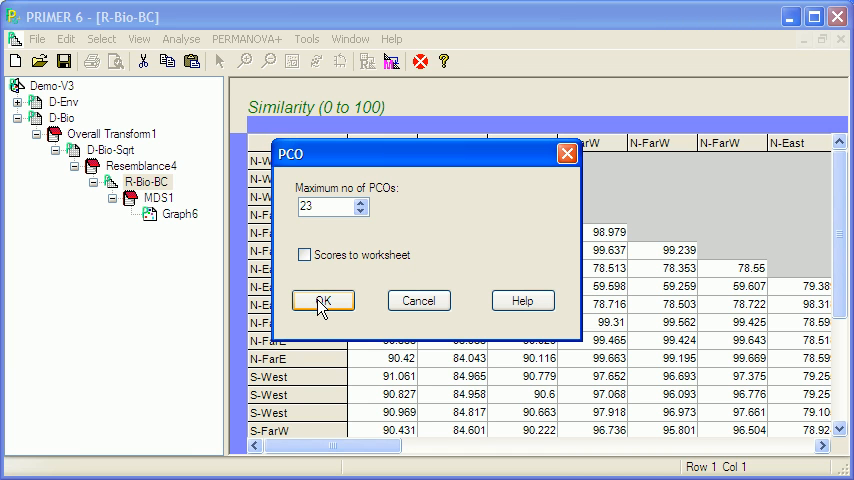
Run the PCO with 23 axes and turn on sample symbols by ZoneLoc in the plot.
left_click(322, 300)
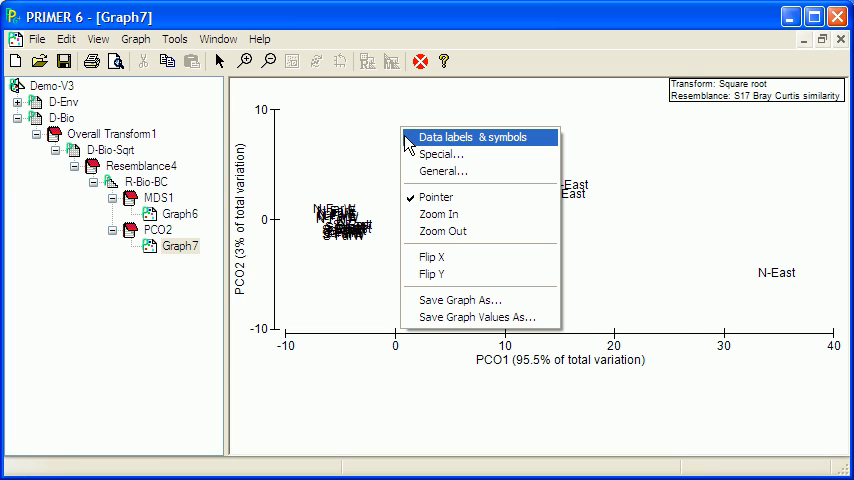
left_click(476, 138)
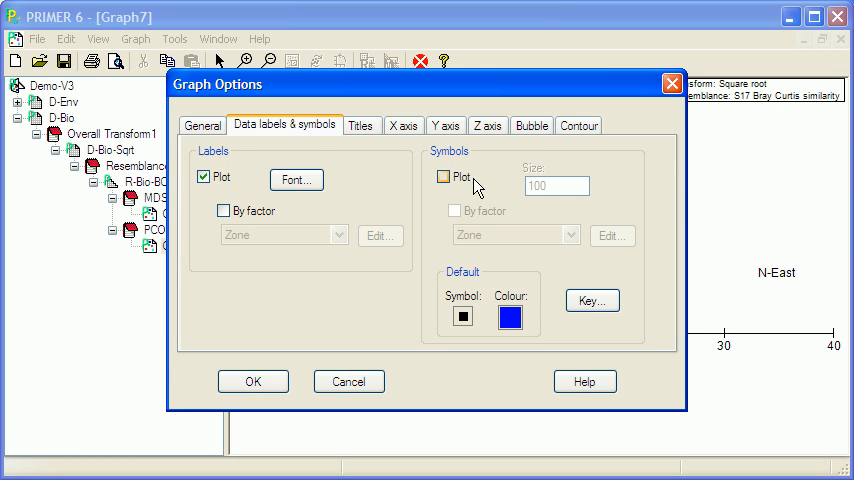
left_click(570, 234)
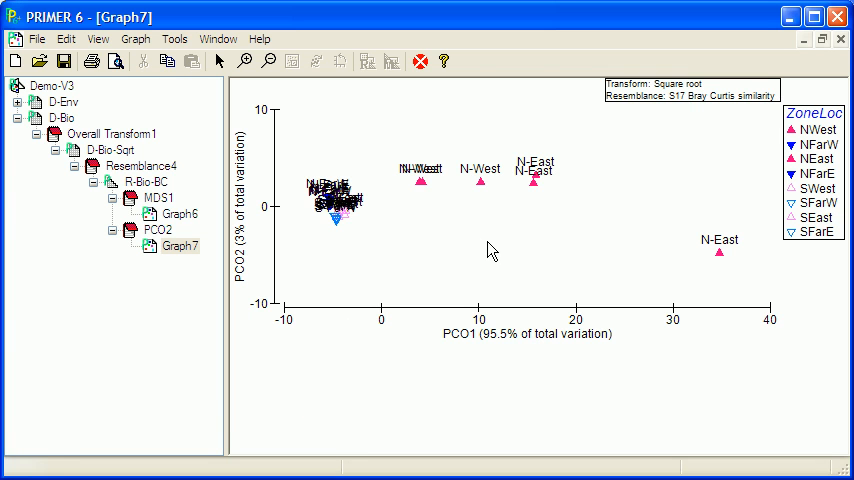
mouse_move(480, 246)
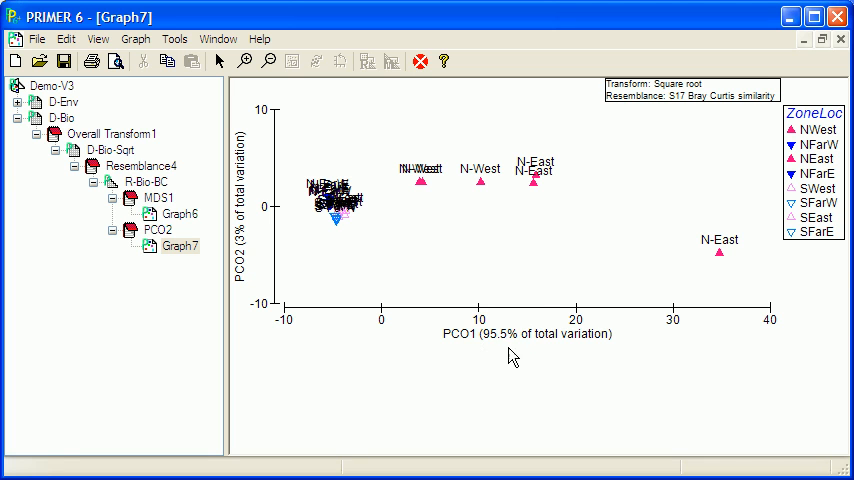
mouse_move(428, 258)
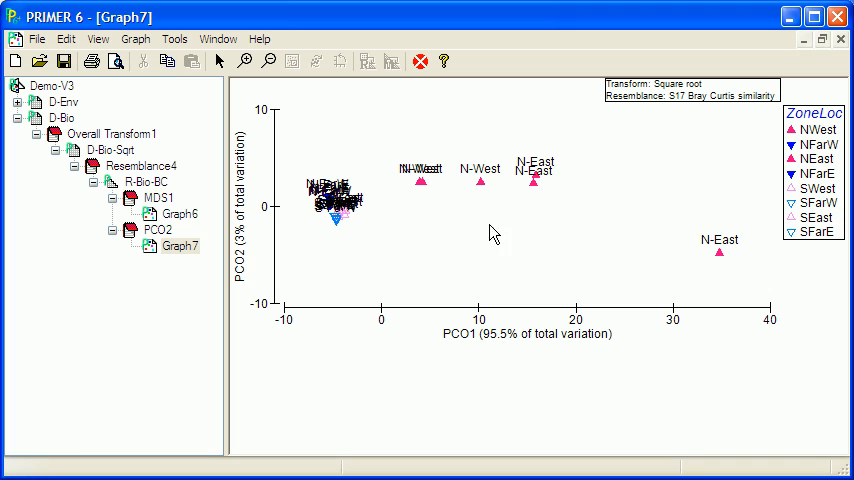
mouse_move(698, 238)
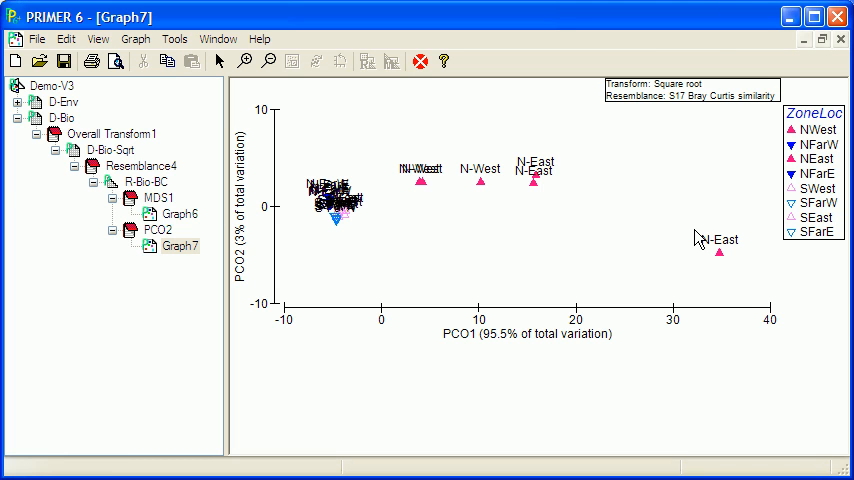
mouse_move(700, 236)
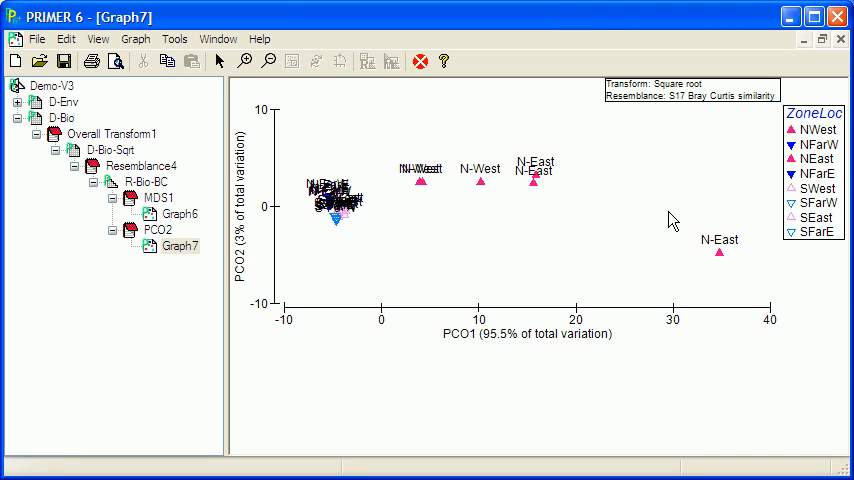
mouse_move(402, 236)
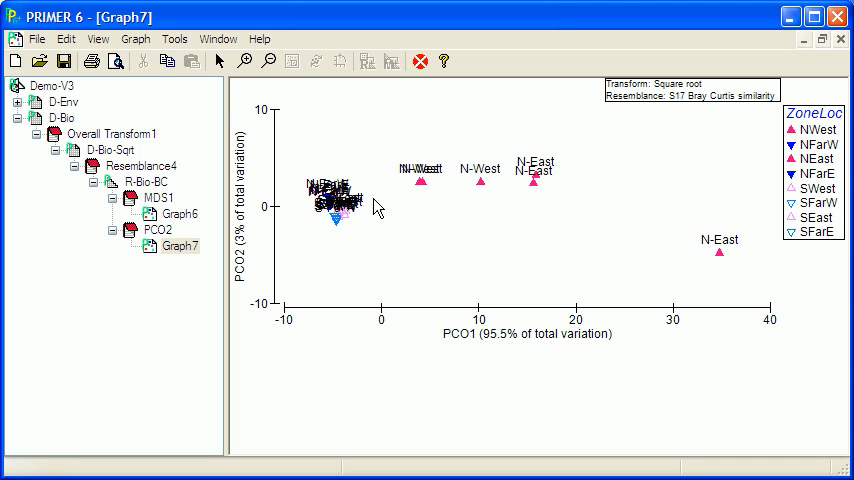
mouse_move(386, 218)
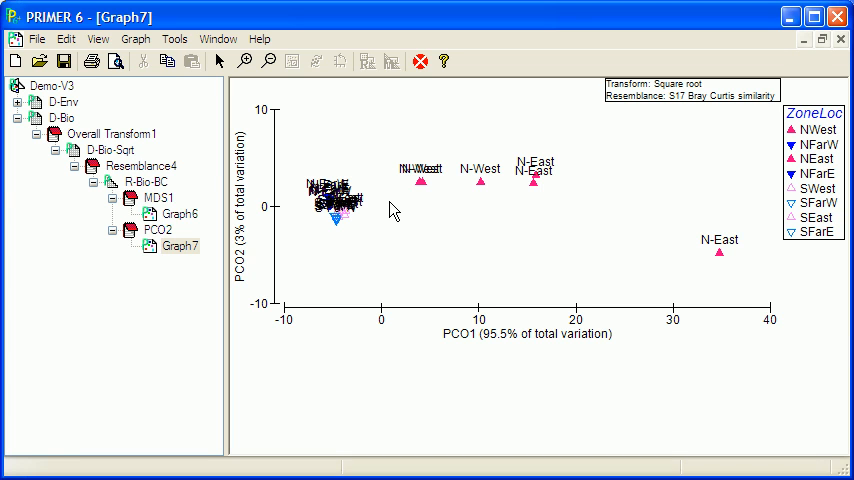
mouse_move(388, 202)
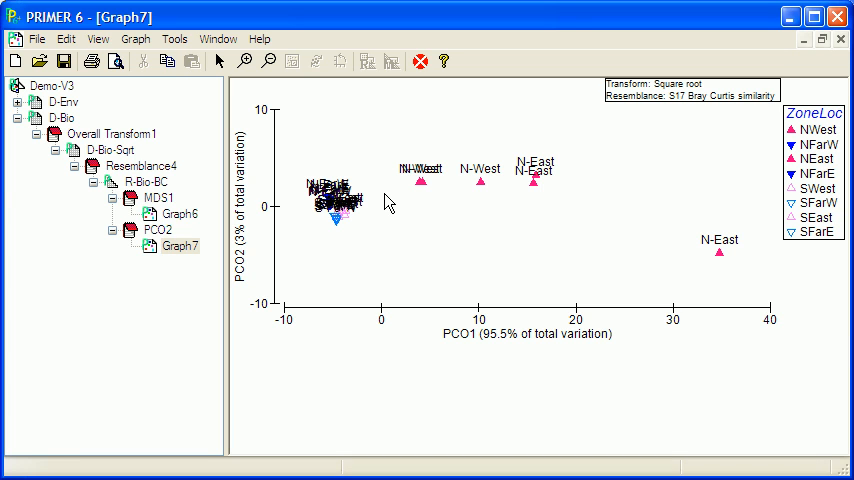
mouse_move(380, 198)
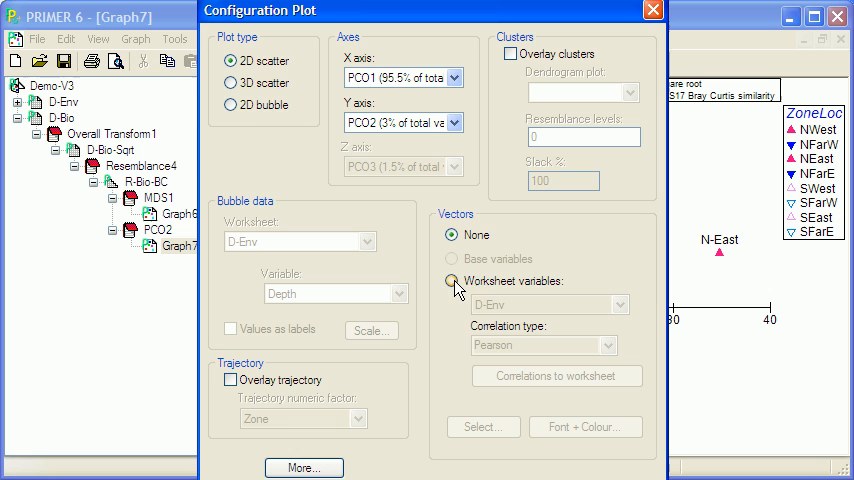
Enable worksheet-variable vectors from D-Env-Norm with Pearson correlation on the PCO plot.
left_click(452, 236)
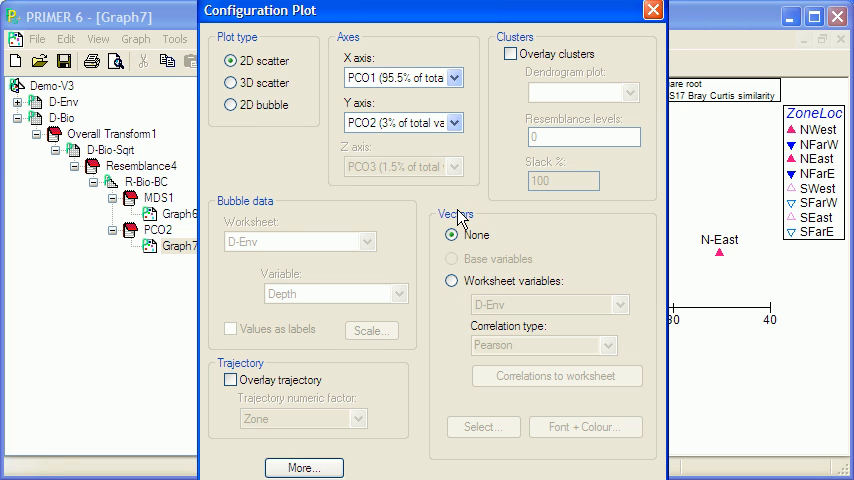
left_click(452, 282)
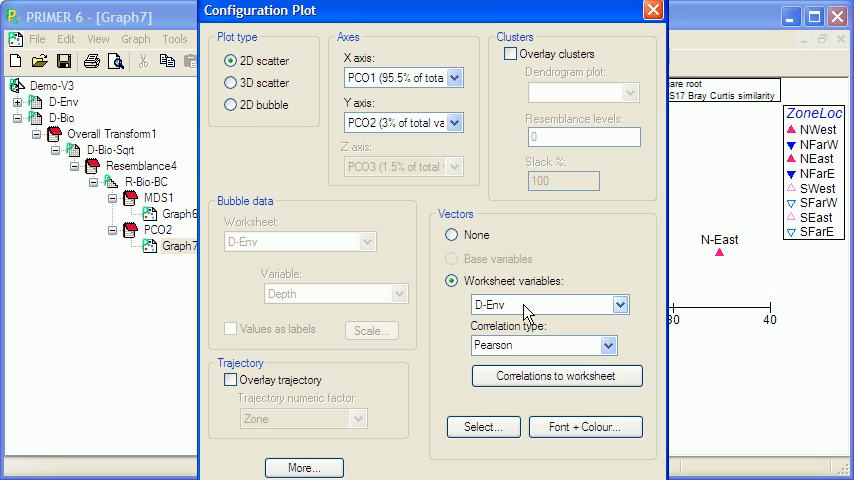
left_click(620, 304)
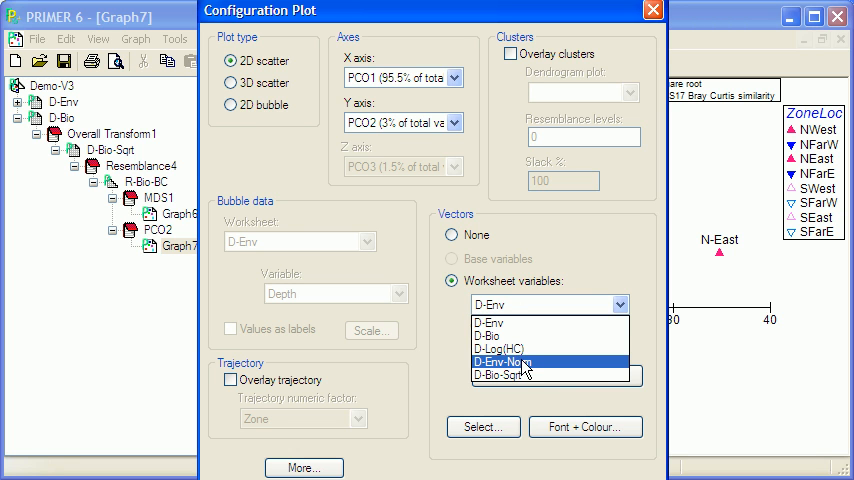
left_click(512, 360)
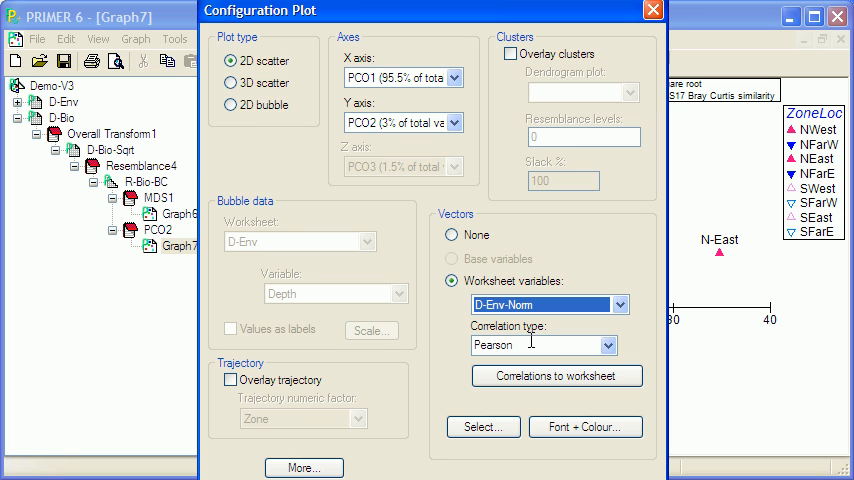
mouse_move(532, 340)
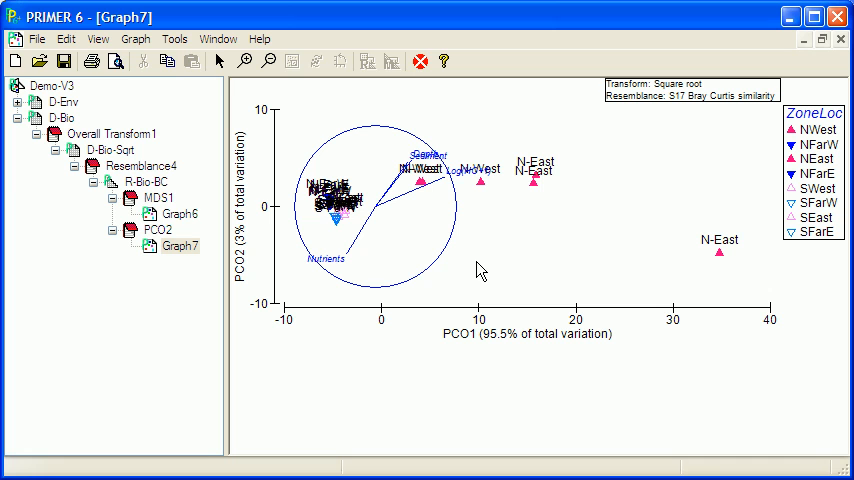
mouse_move(612, 214)
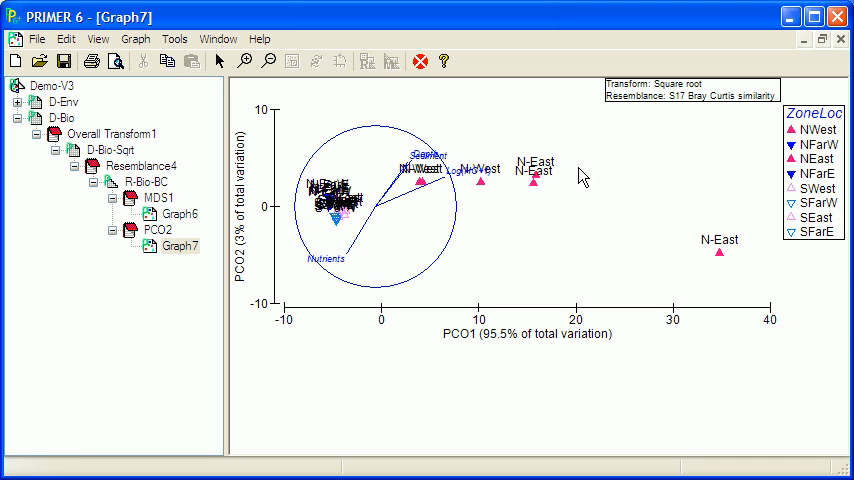
mouse_move(516, 136)
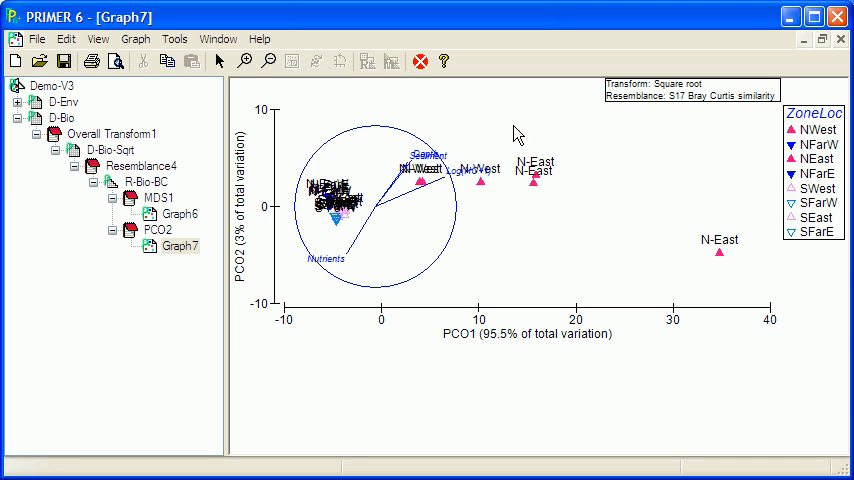
mouse_move(688, 222)
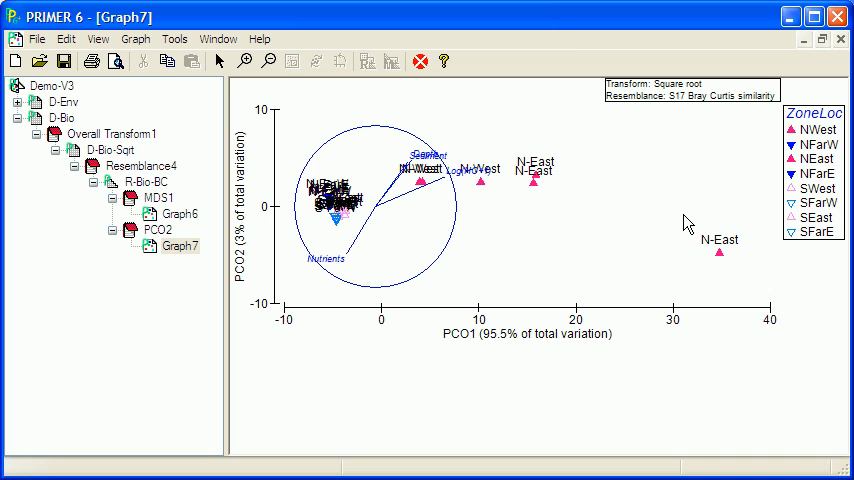
mouse_move(474, 170)
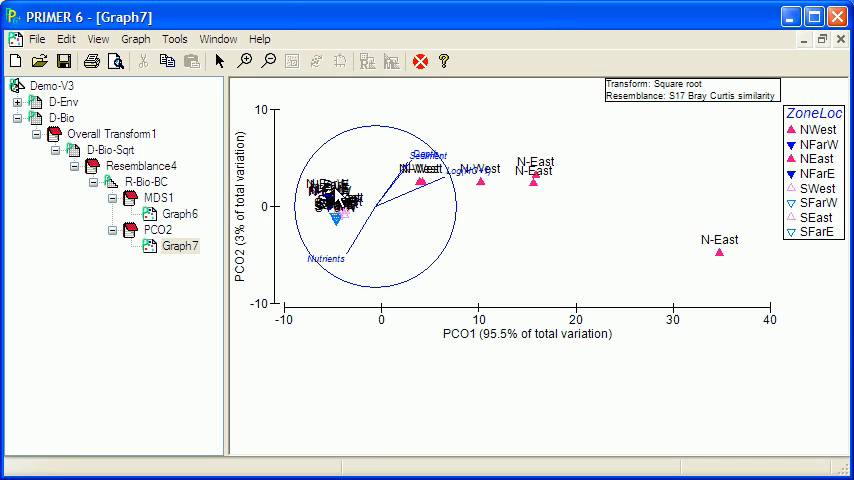
mouse_move(330, 222)
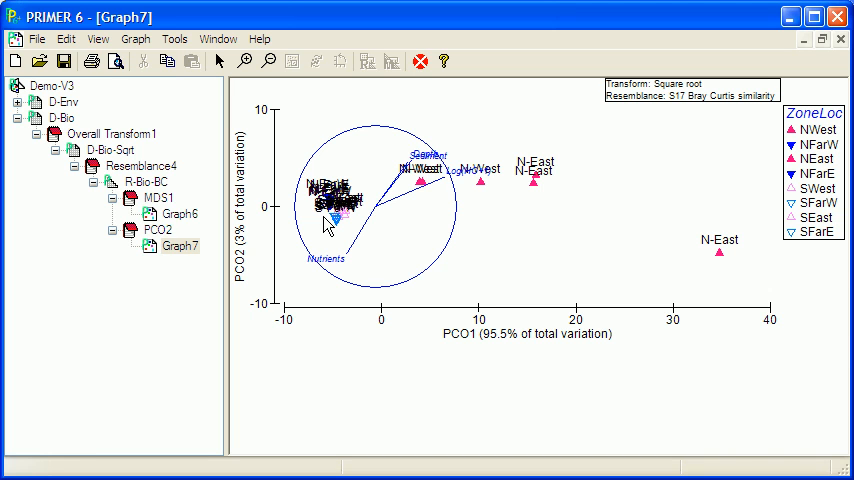
mouse_move(344, 262)
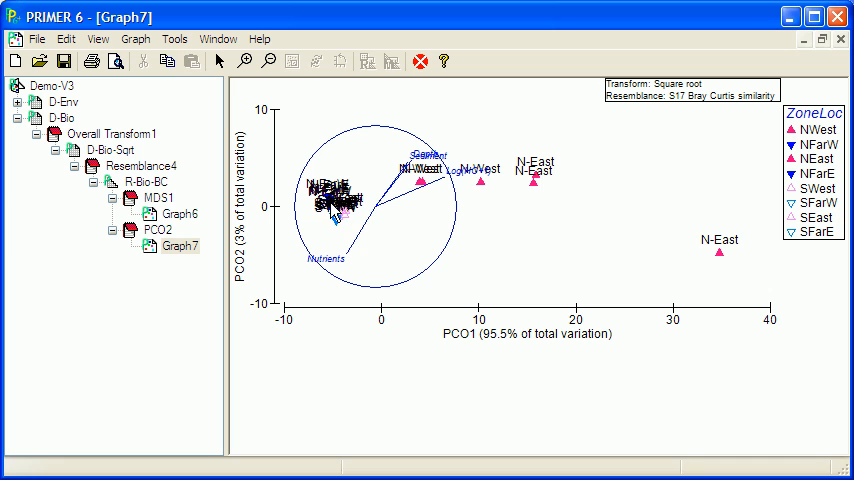
mouse_move(644, 168)
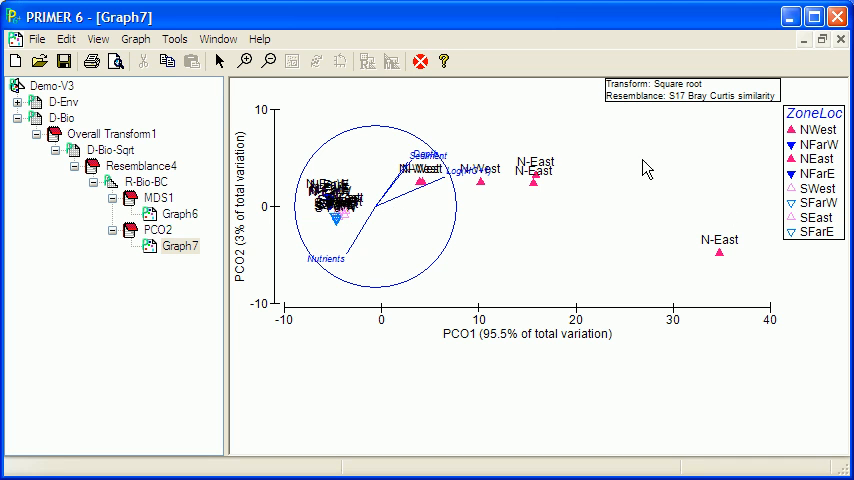
mouse_move(652, 196)
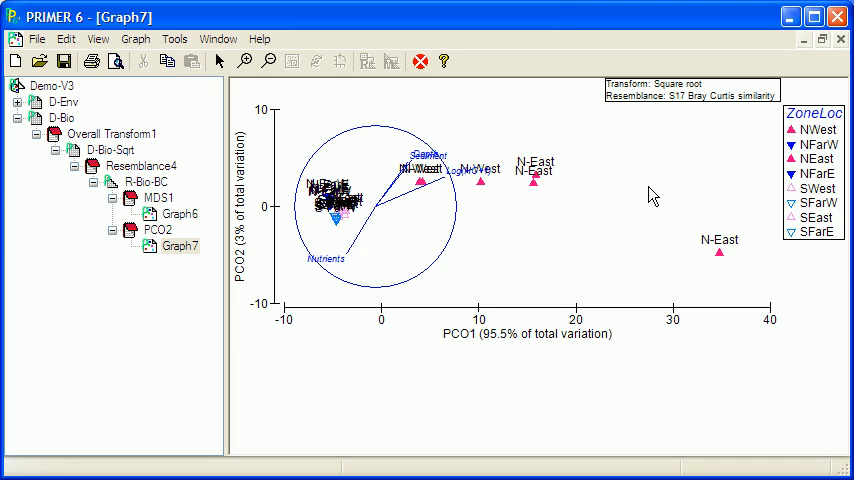
mouse_move(616, 192)
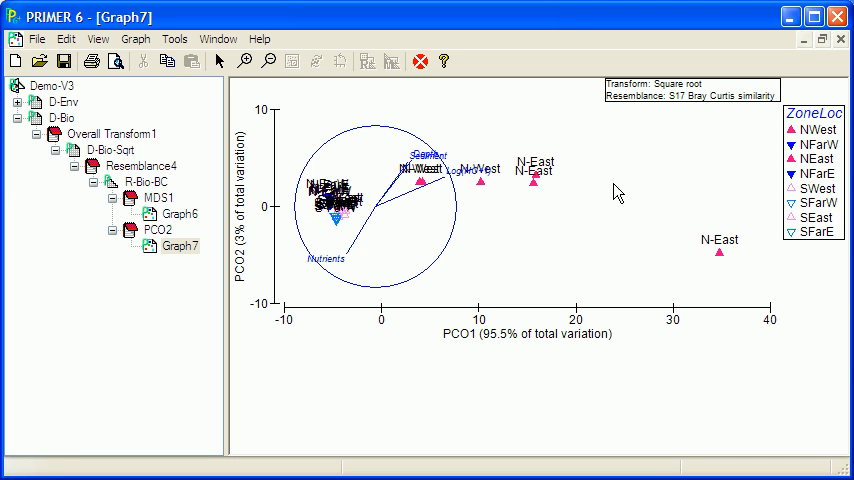
mouse_move(616, 186)
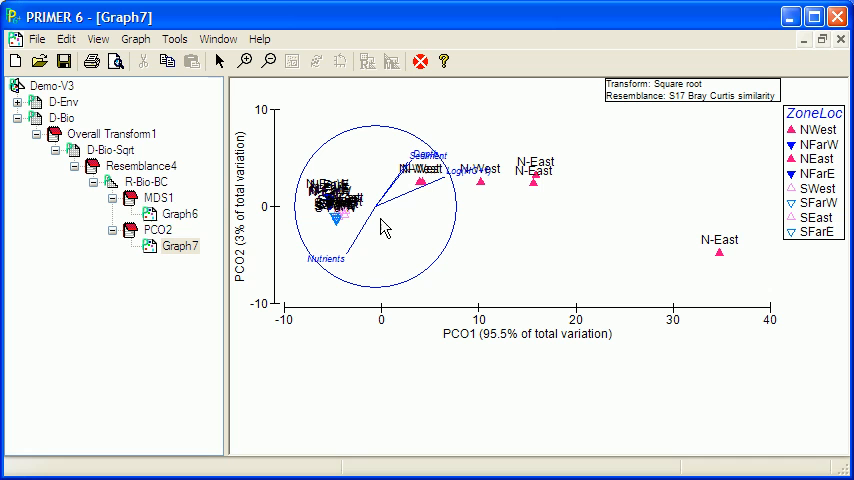
mouse_move(398, 222)
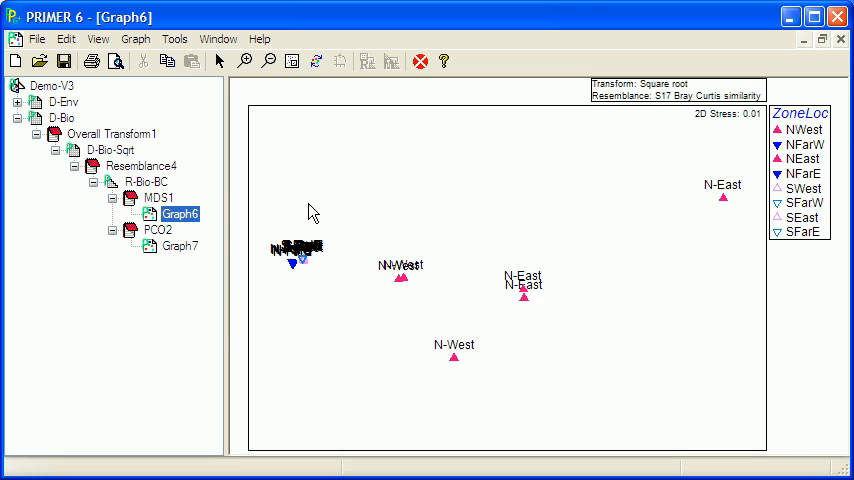
Overlay environmental vectors on the 2D MDS plot, flip its Y axis, and return to R-Bio-BC.
right_click(312, 210)
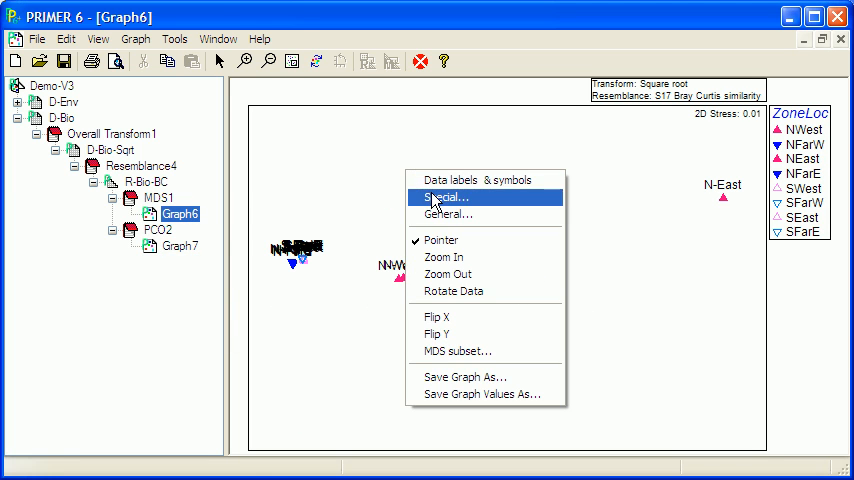
left_click(446, 196)
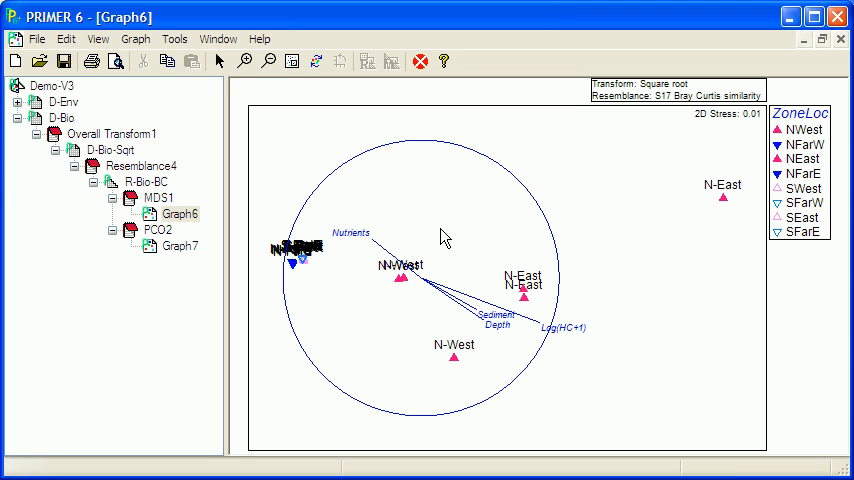
mouse_move(436, 262)
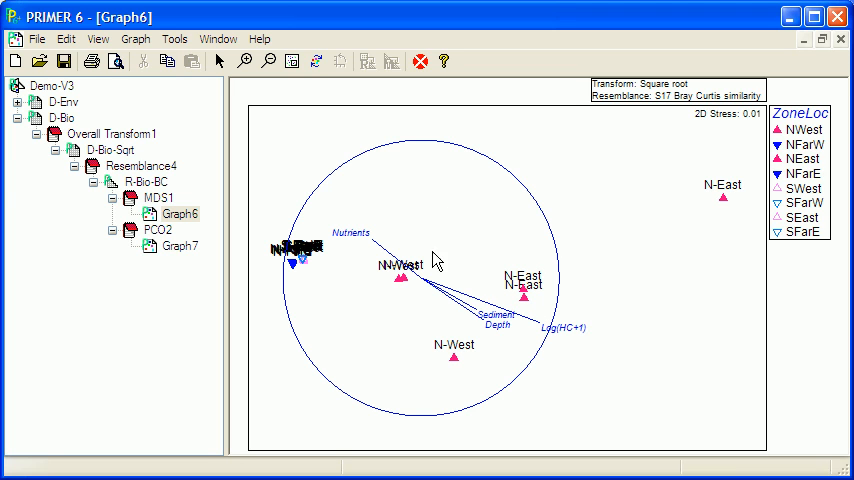
mouse_move(478, 324)
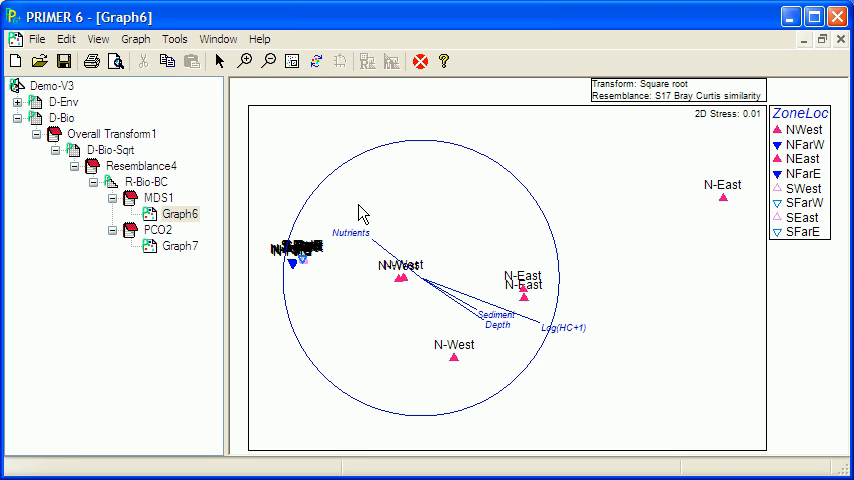
right_click(364, 210)
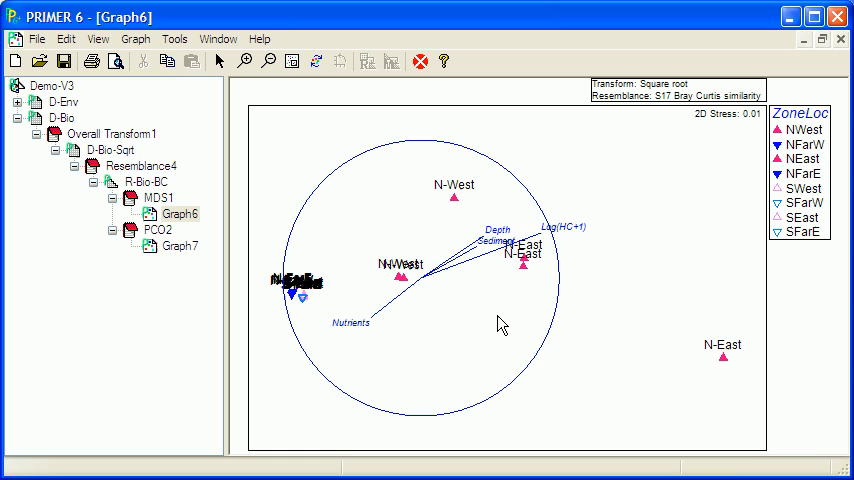
mouse_move(490, 318)
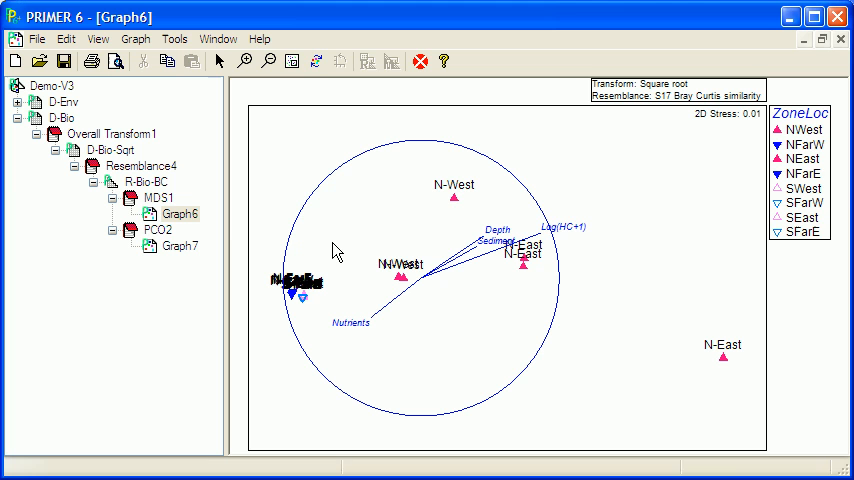
left_click(148, 180)
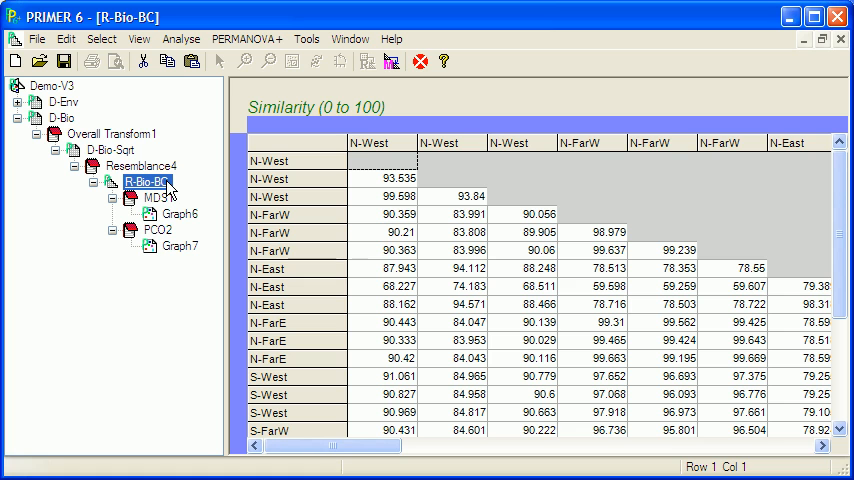
Create a PERMANOVA design titled 'MyDesign' with 2 factors.
left_click(248, 38)
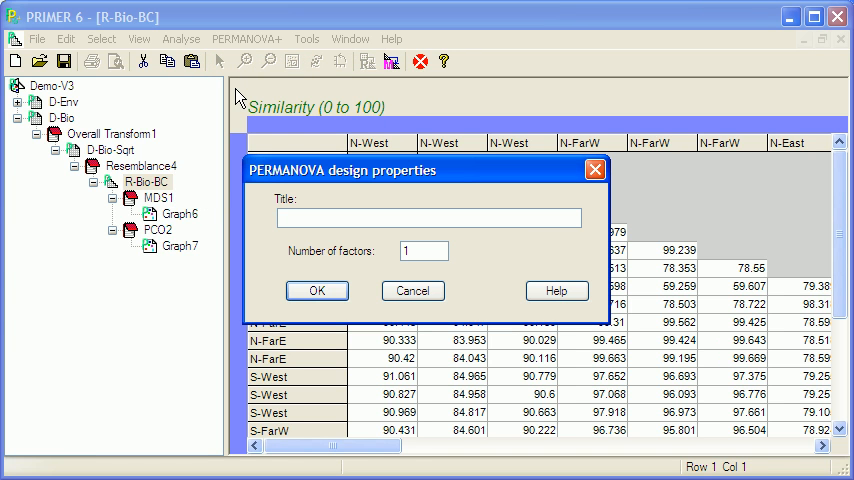
type("MyDes")
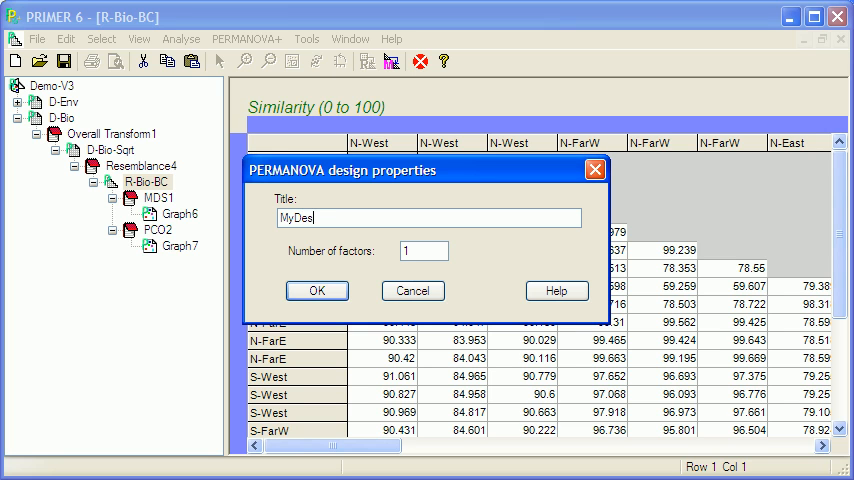
type("ign")
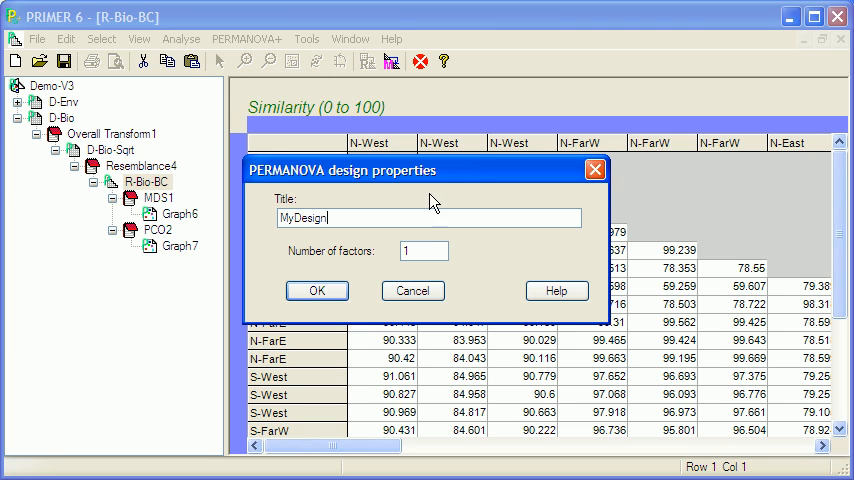
type("2")
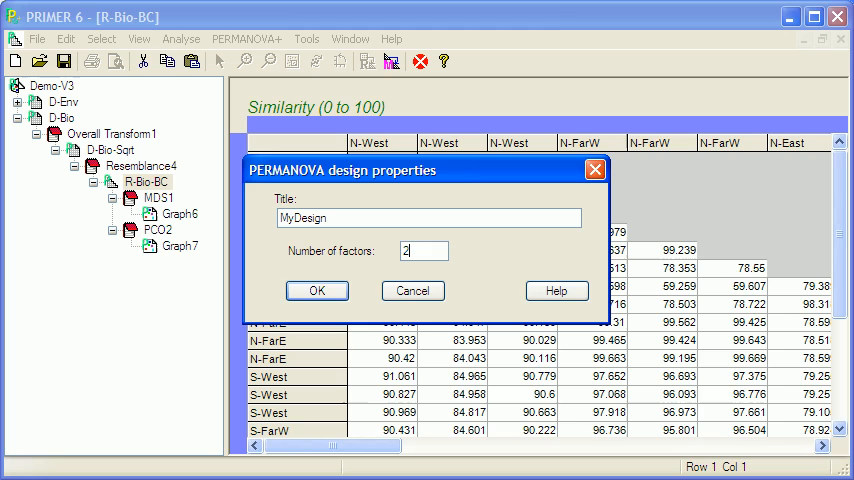
left_click(316, 290)
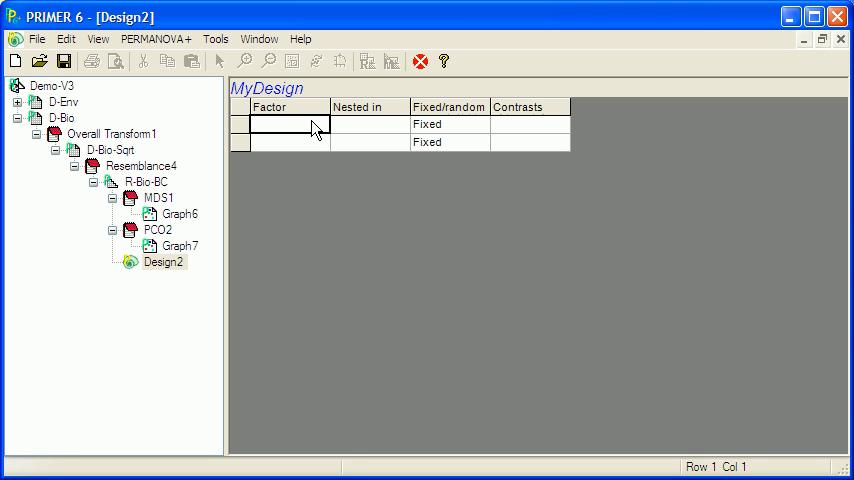
Set the design factors to Zone and Loc and run PERMANOVA for the results table.
left_click(284, 124)
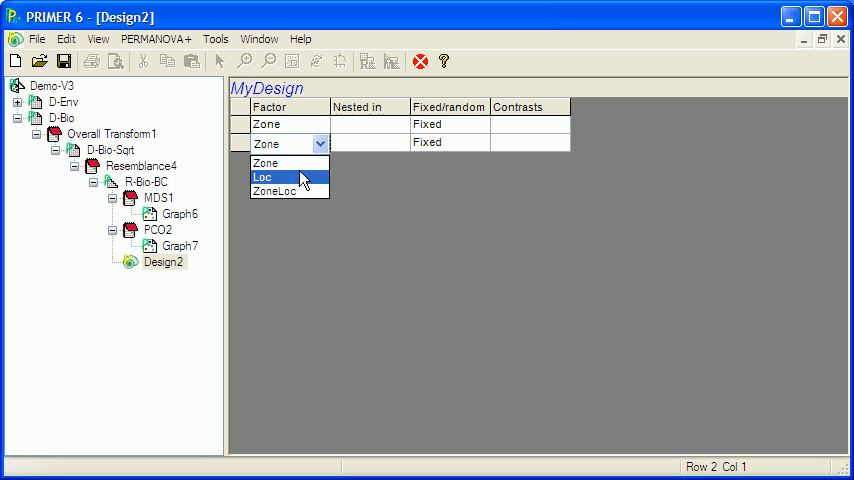
left_click(262, 176)
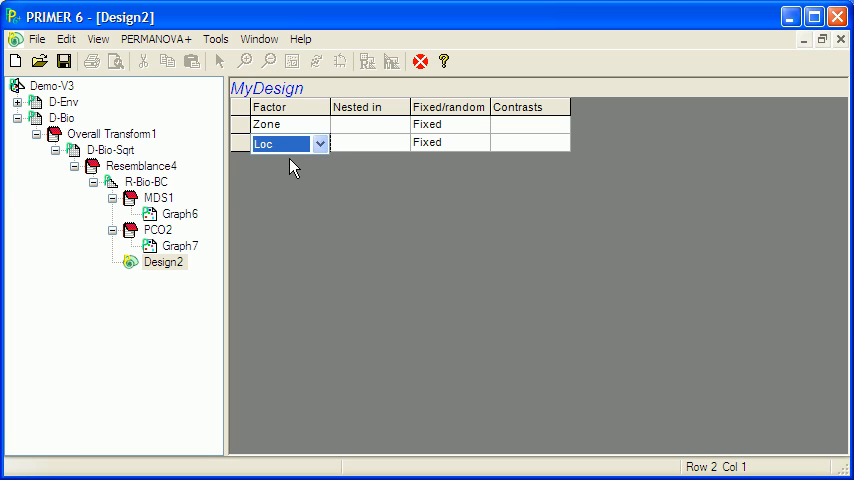
mouse_move(284, 186)
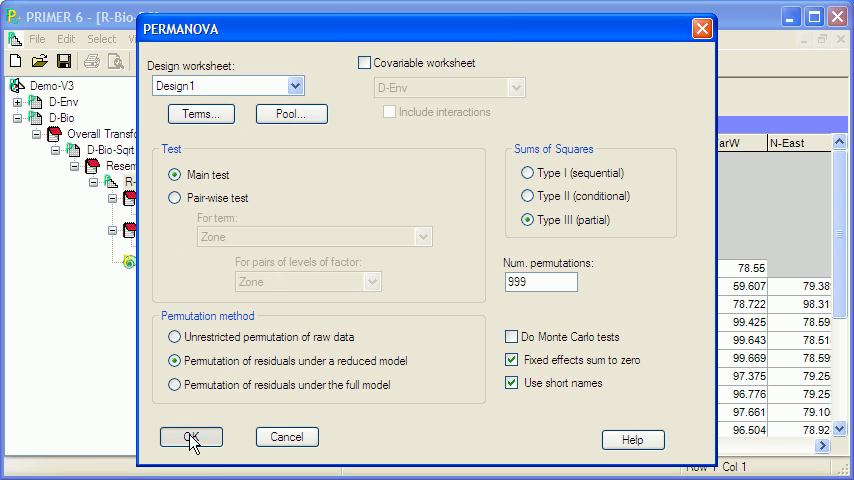
left_click(192, 436)
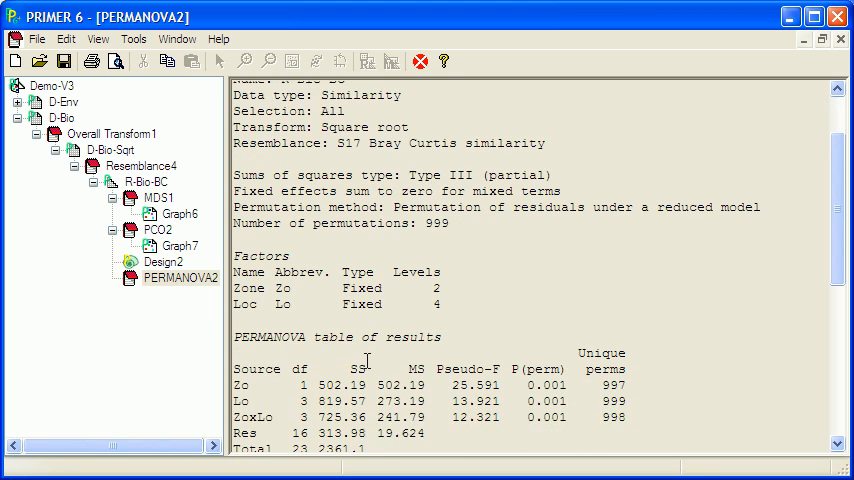
Scroll to the PERMANOVA results for Zo, Lo and ZoxLo, then reopen the Graph6 MDS plot.
scroll("down", 3)
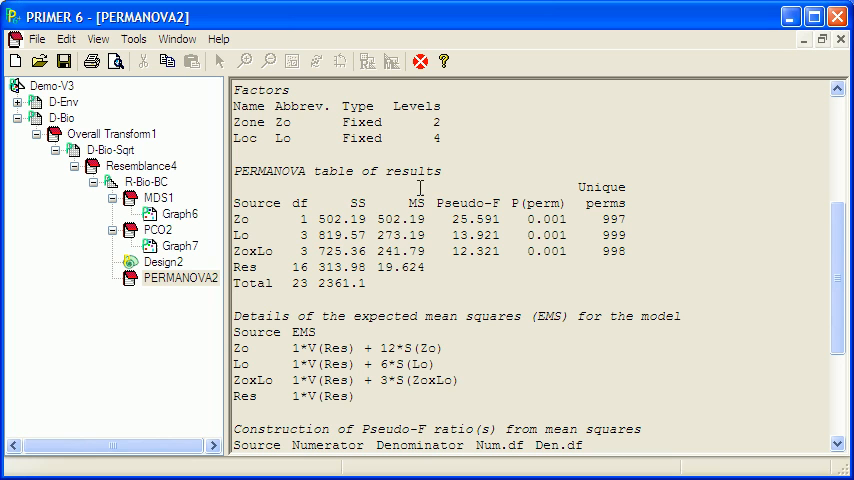
mouse_move(284, 228)
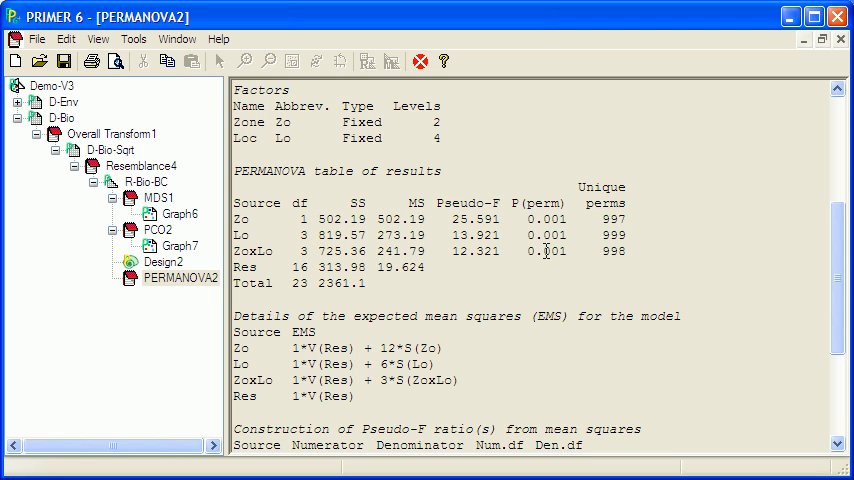
mouse_move(548, 248)
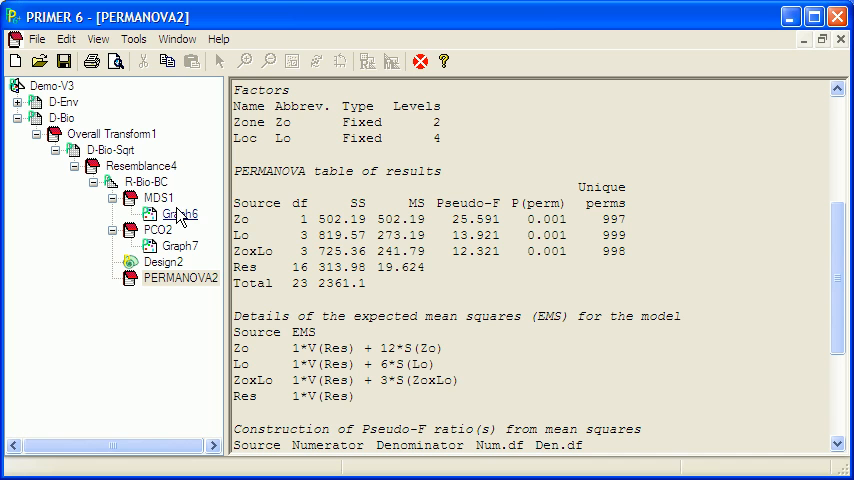
double_click(180, 214)
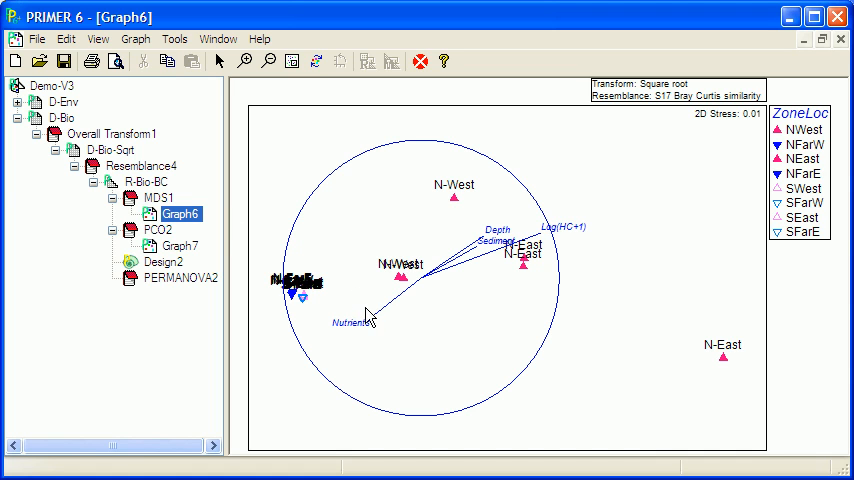
mouse_move(432, 140)
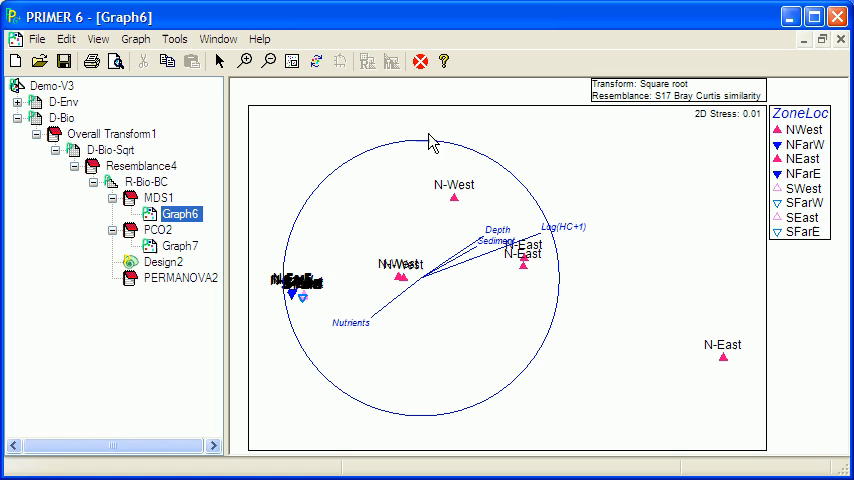
mouse_move(372, 230)
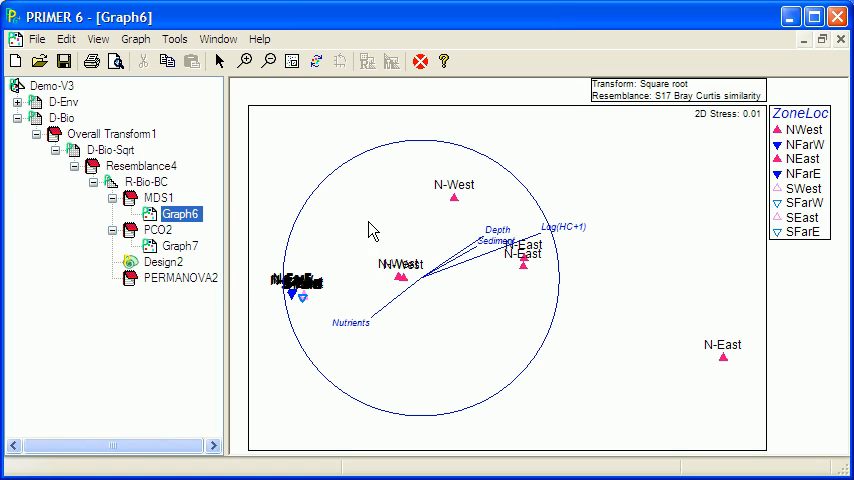
mouse_move(724, 316)
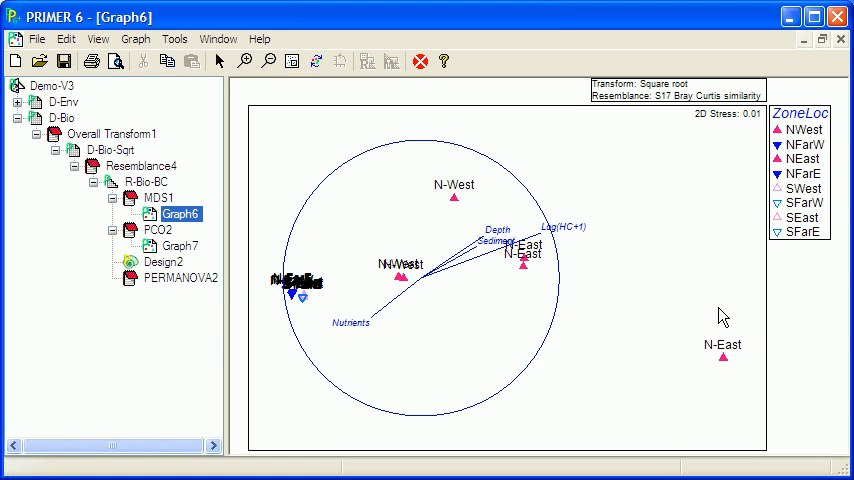
mouse_move(388, 190)
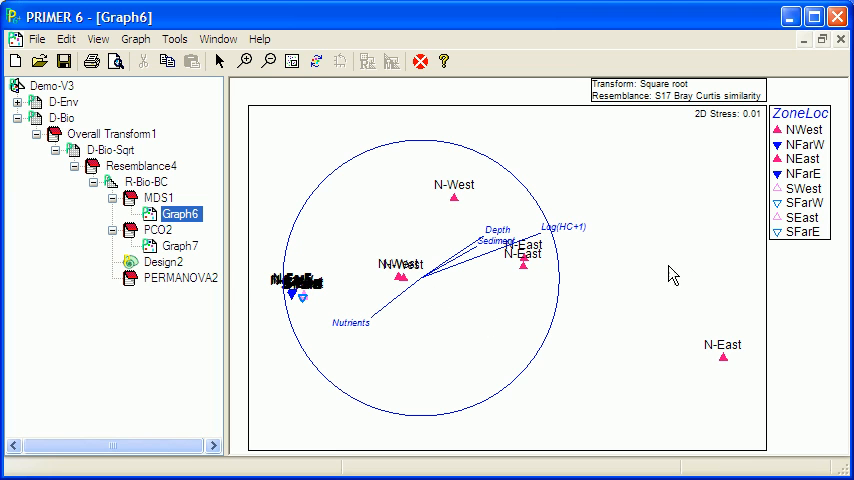
mouse_move(344, 280)
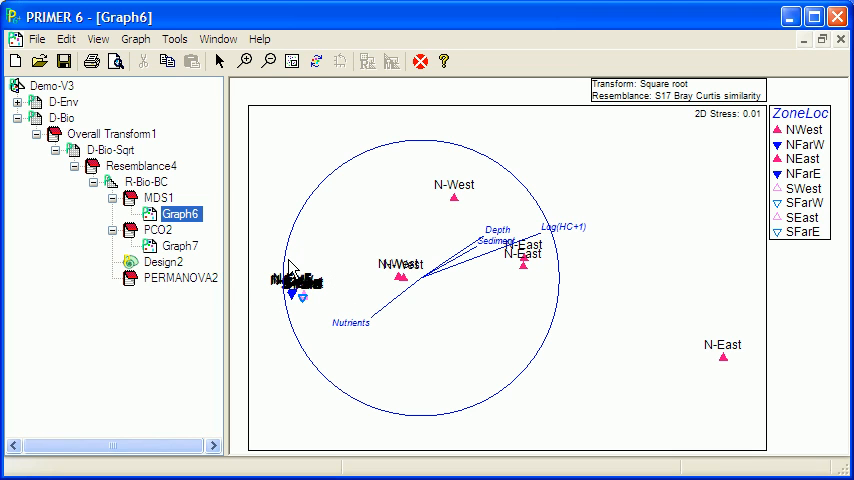
mouse_move(350, 304)
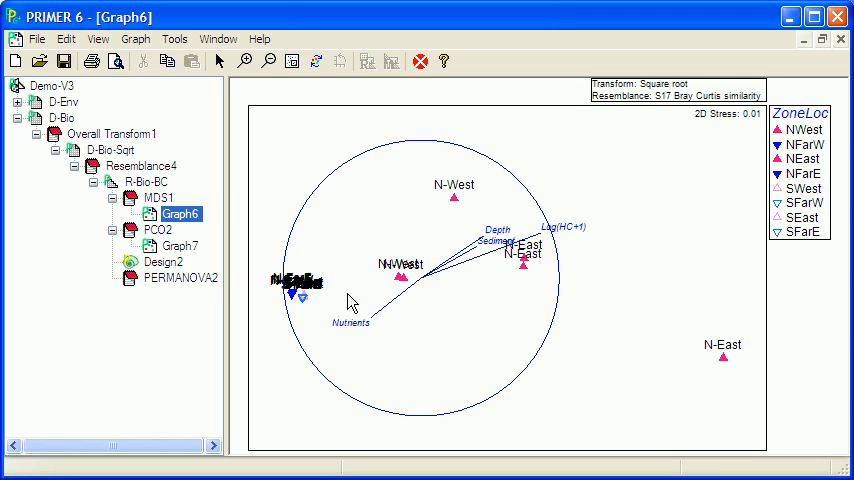
mouse_move(308, 246)
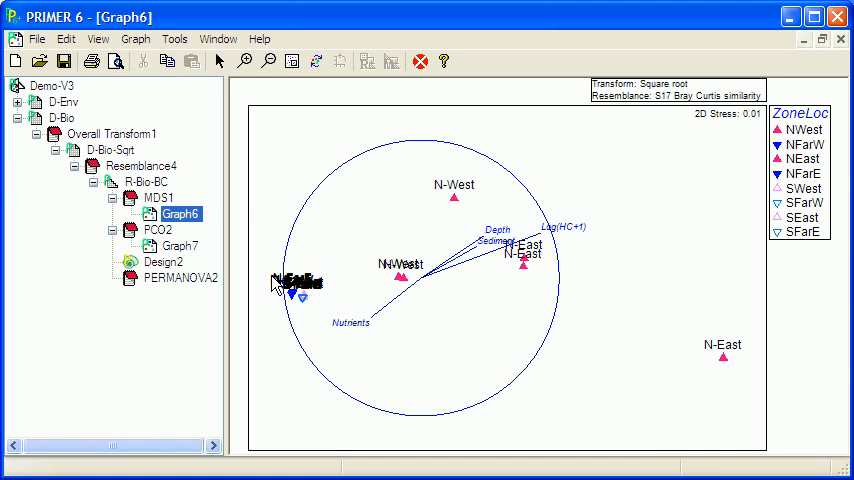
mouse_move(278, 290)
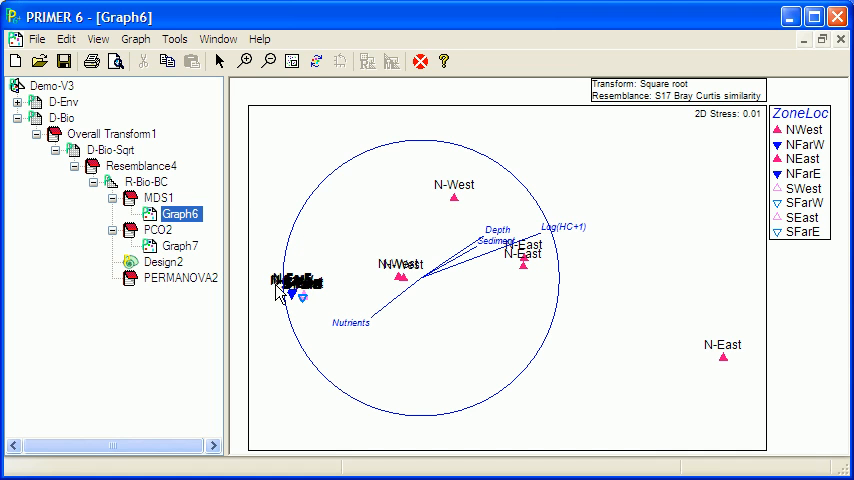
mouse_move(590, 190)
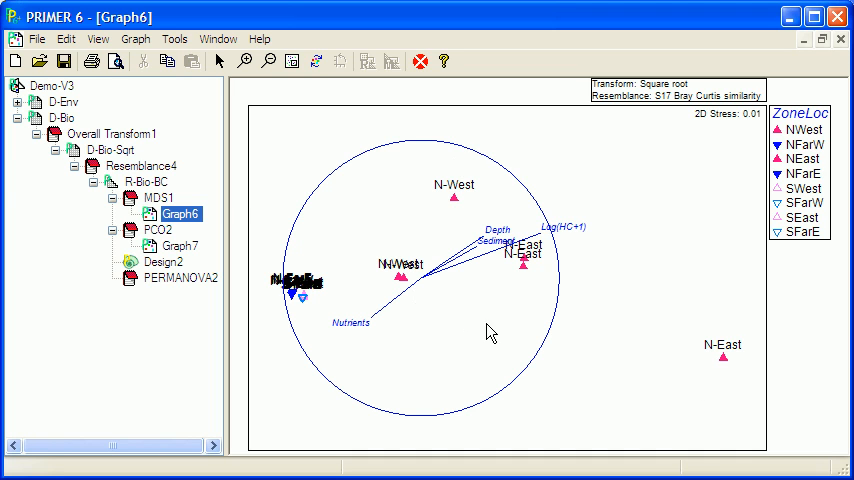
mouse_move(650, 342)
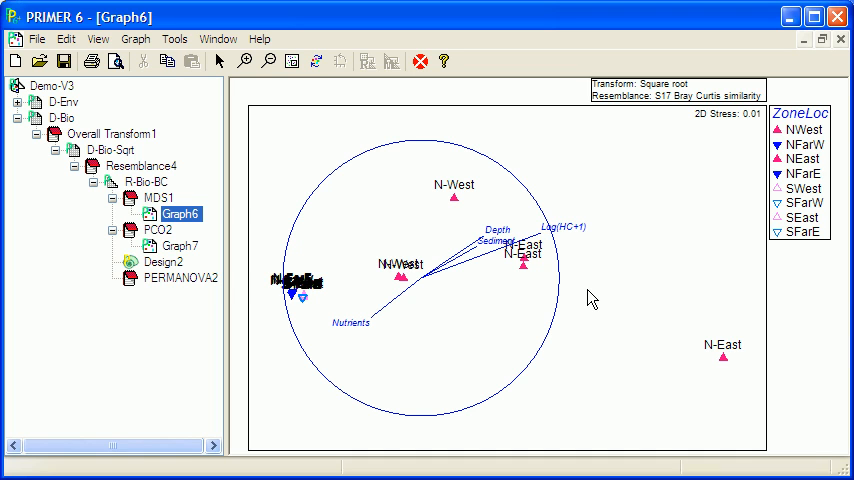
mouse_move(312, 250)
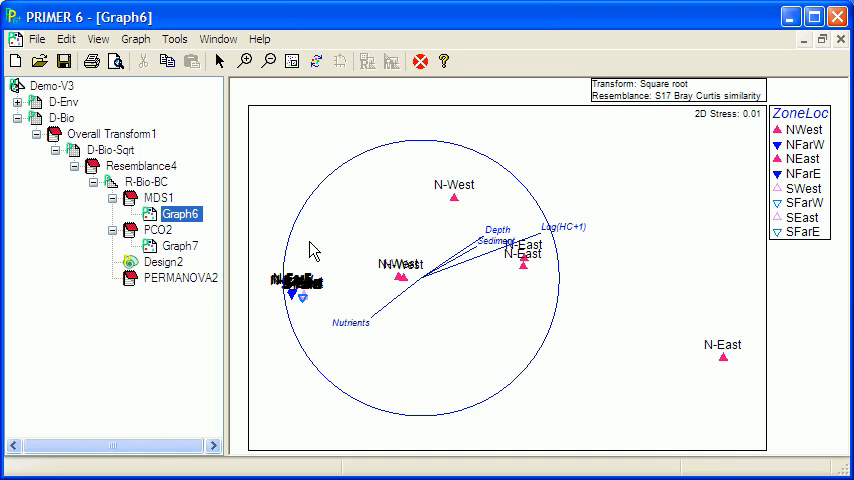
mouse_move(304, 278)
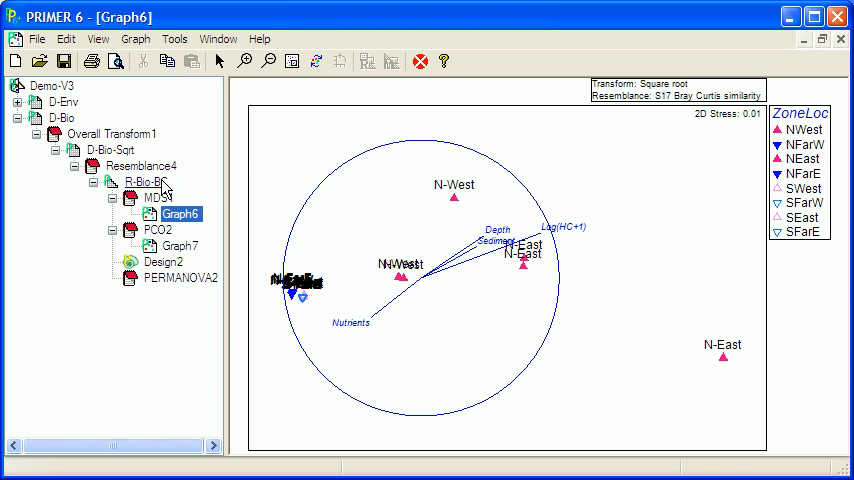
double_click(146, 180)
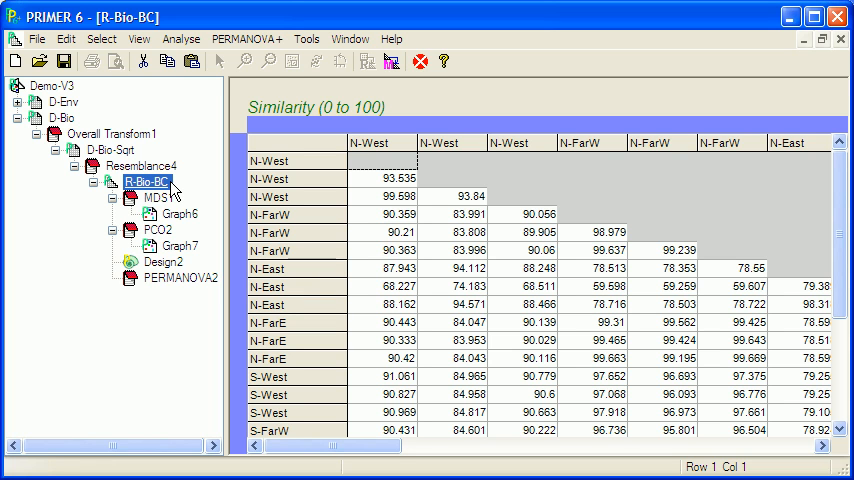
Run a CAP analysis on R-Bio-BC using Groups in factor ZoneLoc.
left_click(246, 38)
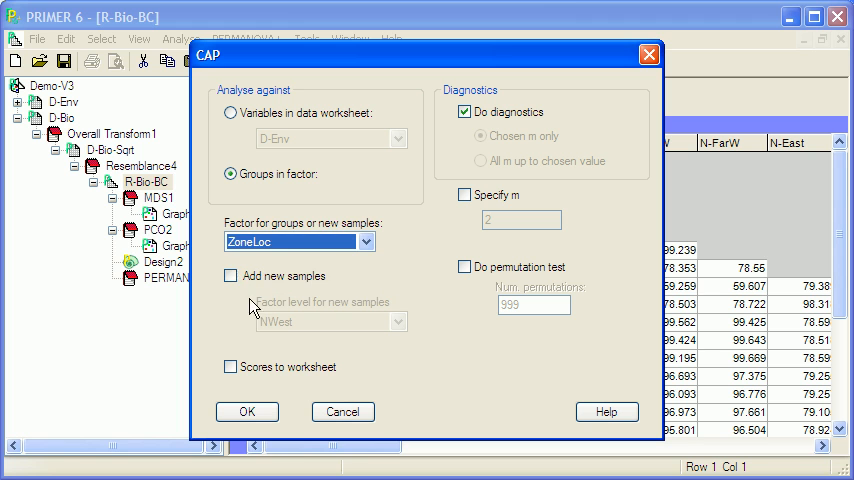
left_click(248, 412)
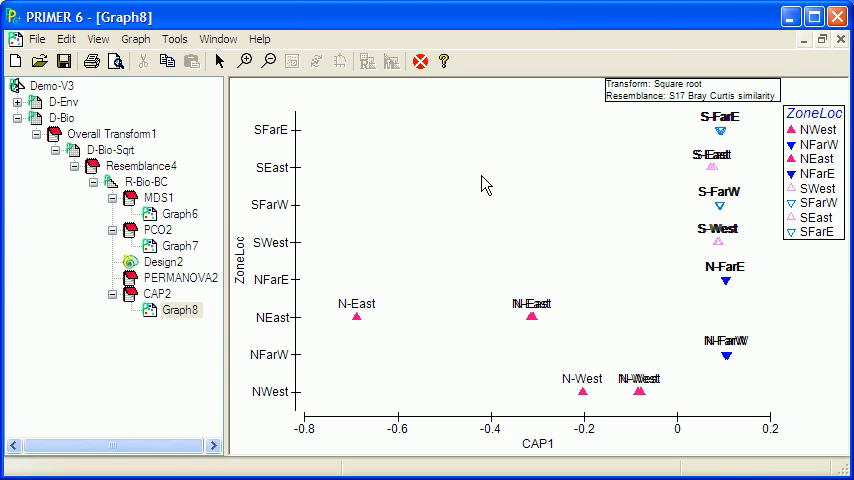
mouse_move(456, 200)
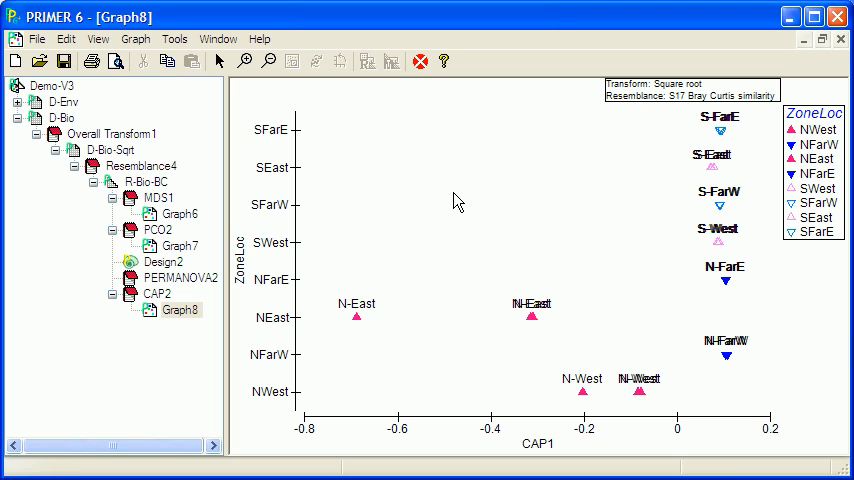
mouse_move(470, 212)
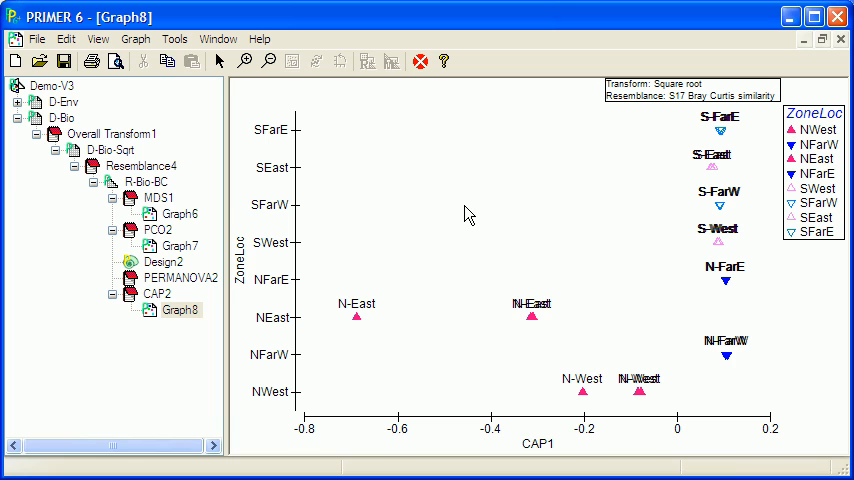
mouse_move(368, 276)
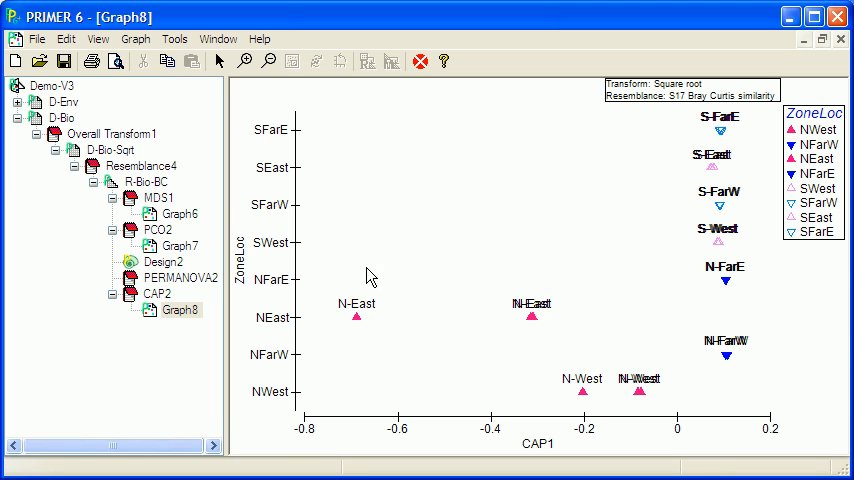
mouse_move(616, 308)
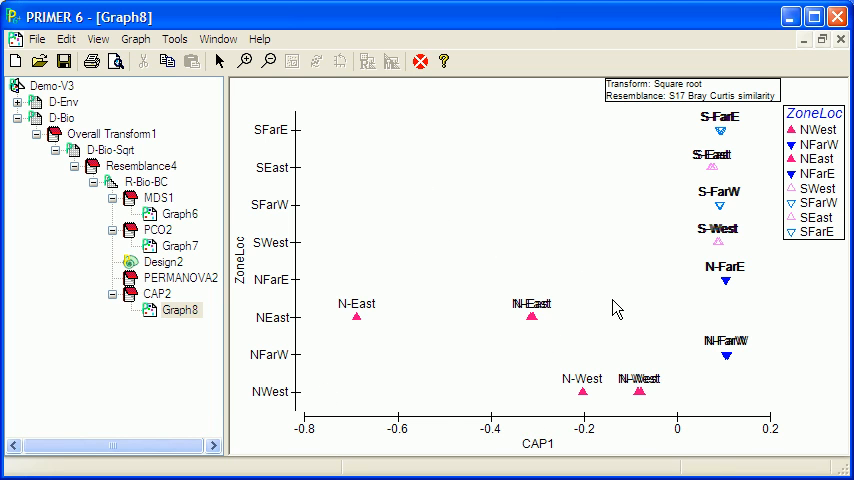
mouse_move(690, 352)
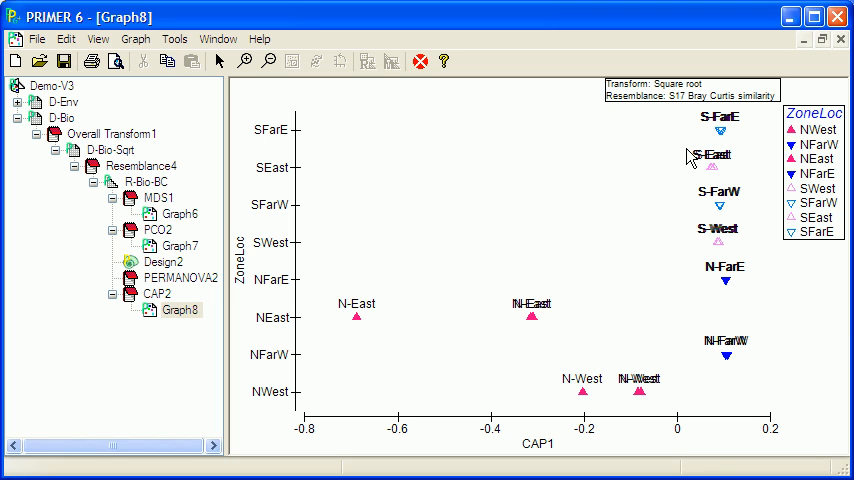
mouse_move(690, 156)
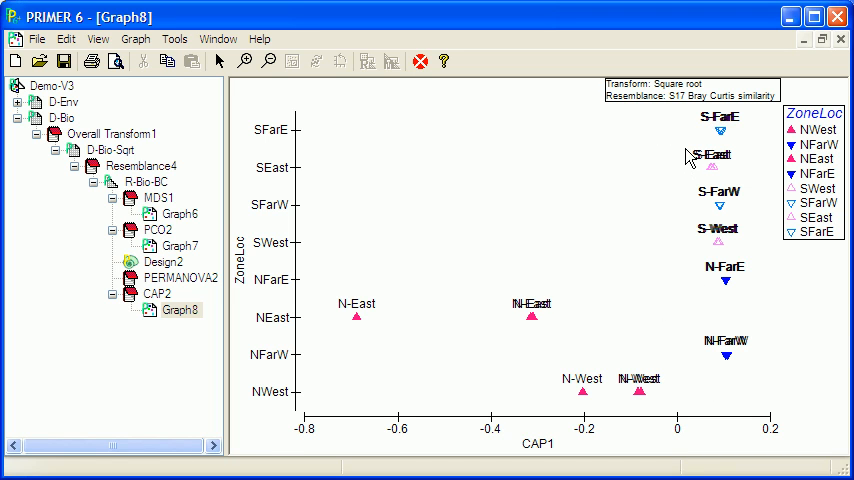
mouse_move(736, 244)
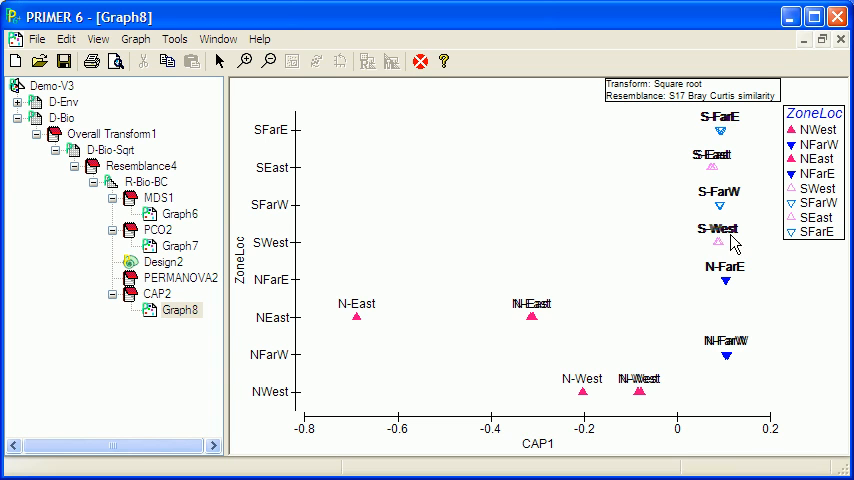
mouse_move(722, 240)
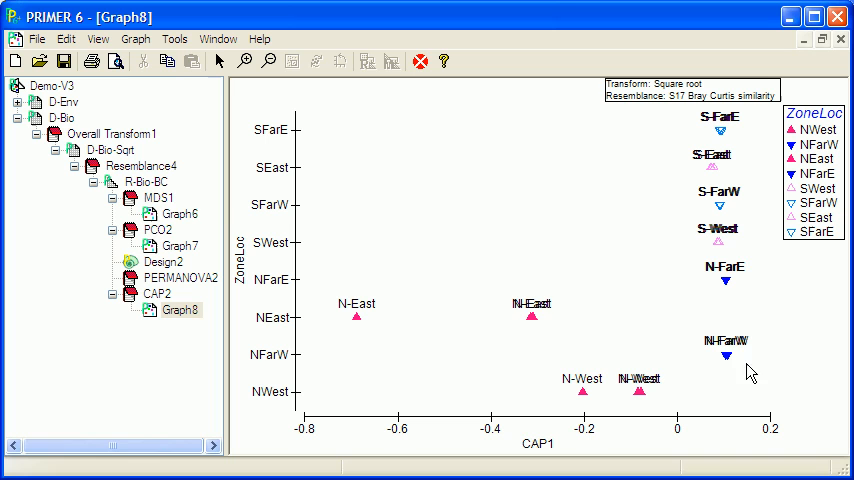
mouse_move(708, 280)
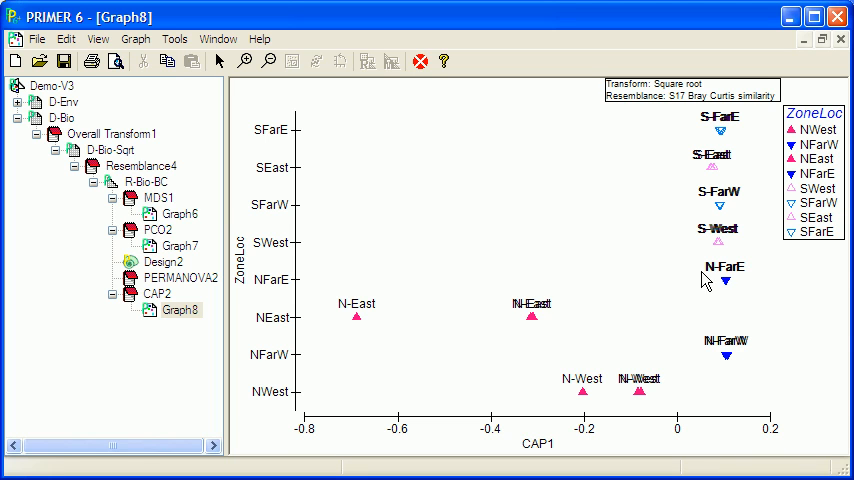
mouse_move(676, 236)
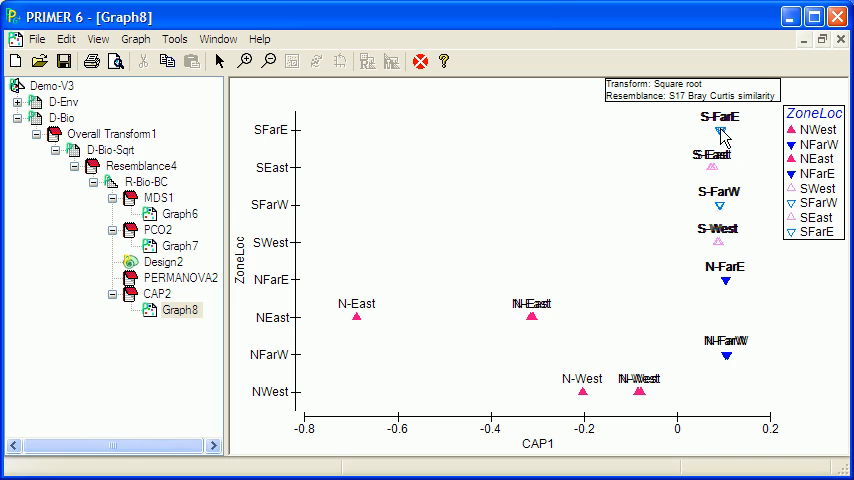
mouse_move(752, 192)
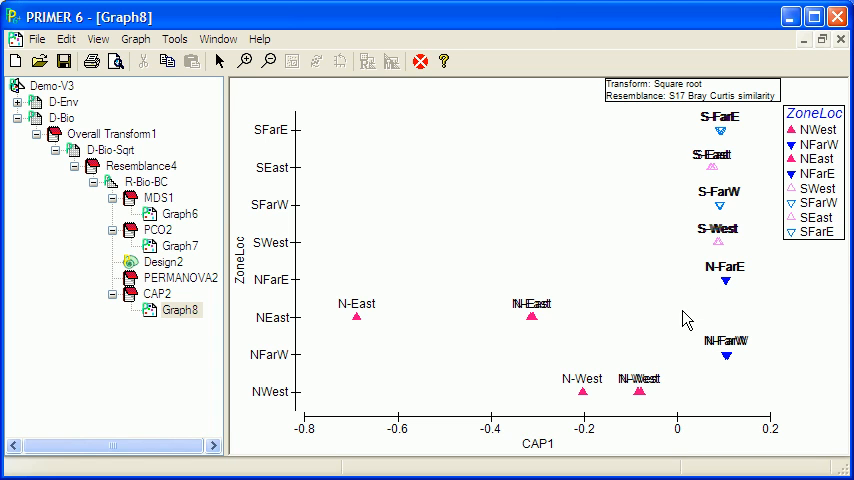
mouse_move(666, 190)
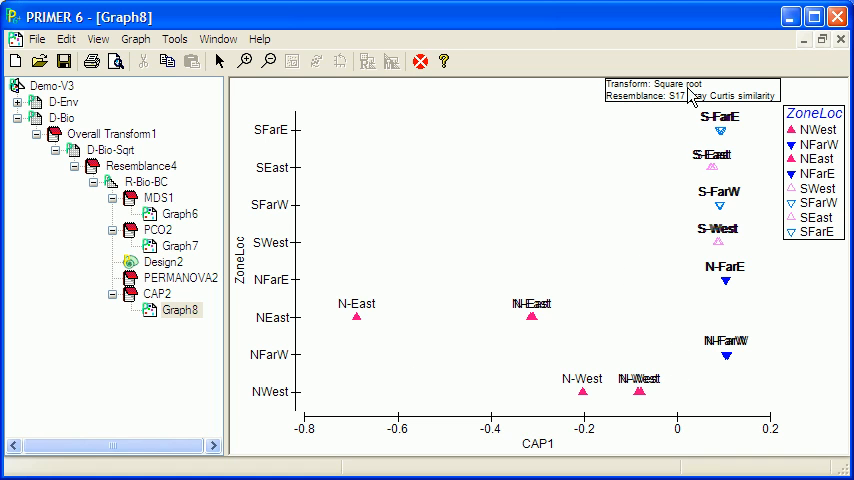
mouse_move(708, 152)
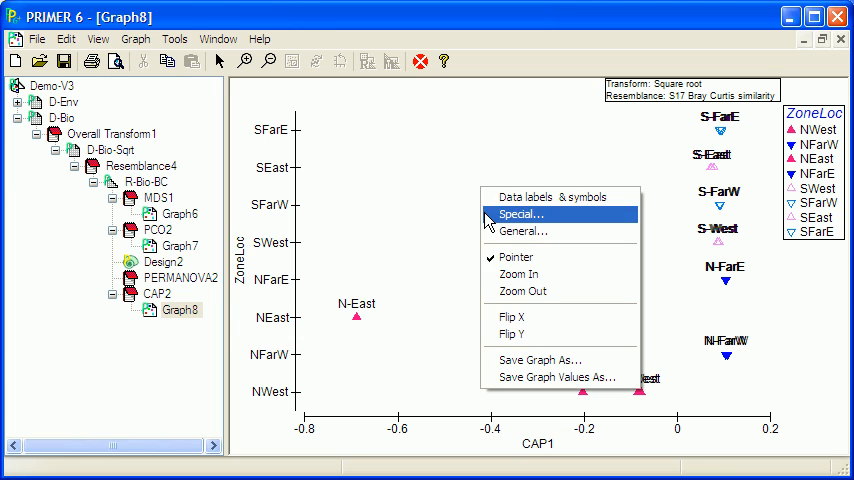
Bring up the Configuration Plot settings for the CAP1 versus ZoneLoc graph via Special...
left_click(520, 214)
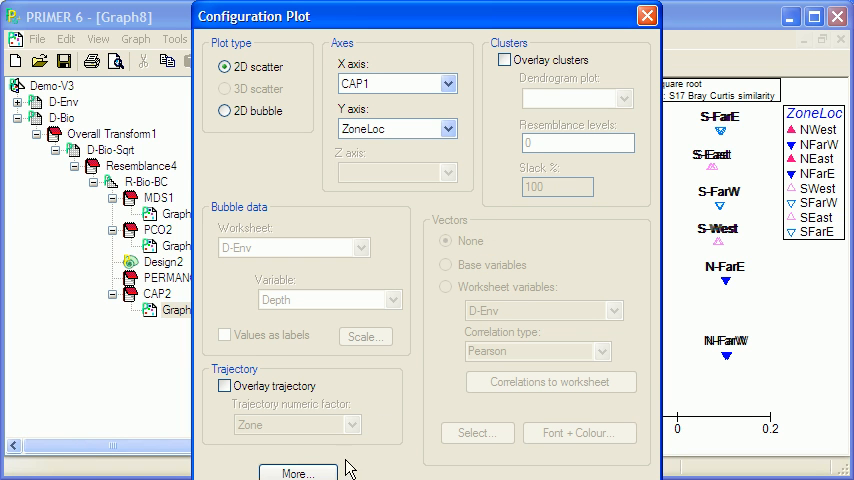